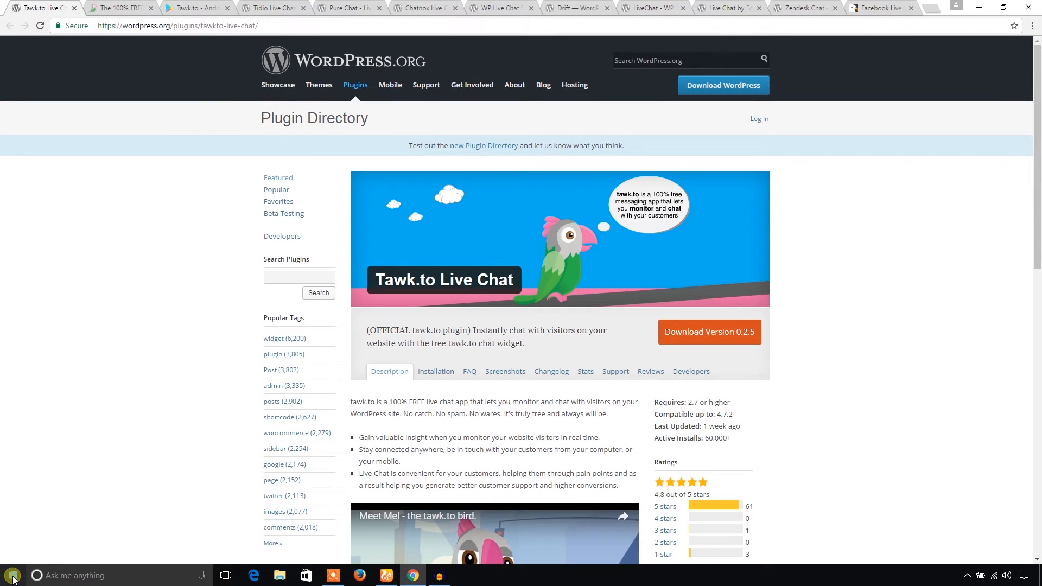
pyautogui.moveTo(41, 408)
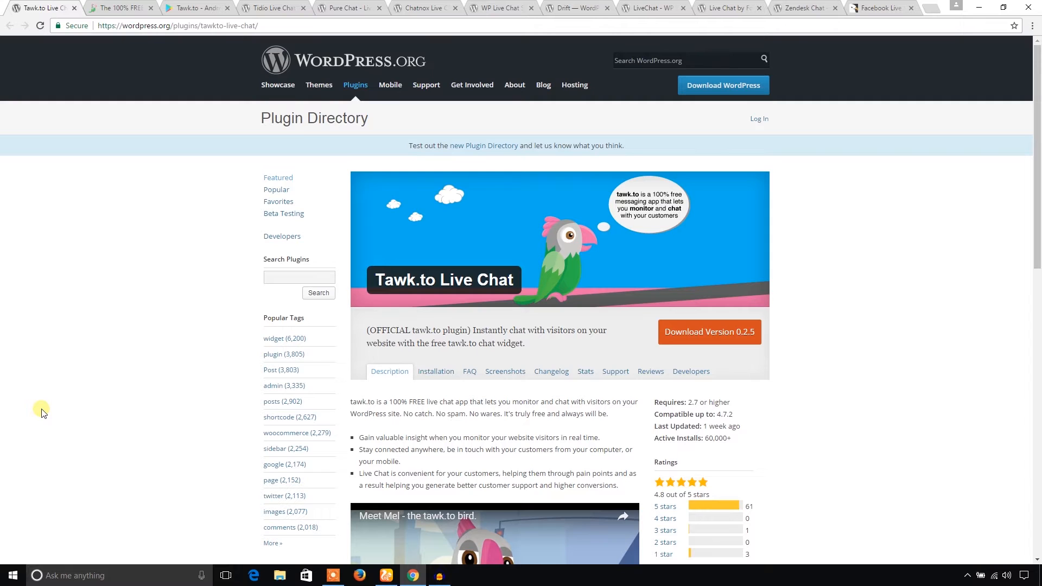
# - Look over the tawk.to plugin description and its vendor homepage tab
pyautogui.scroll(-3)
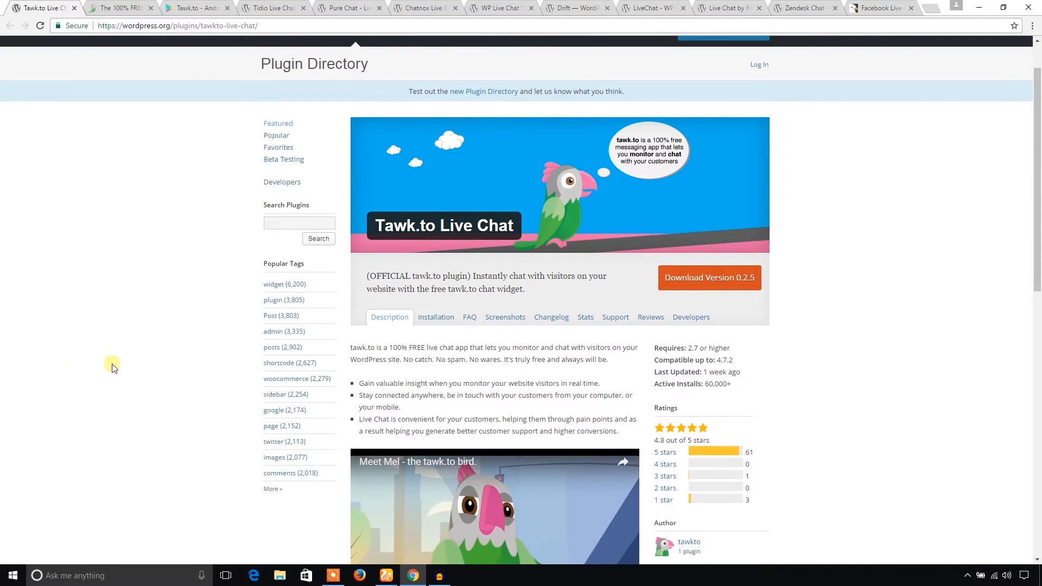
pyautogui.moveTo(434, 225)
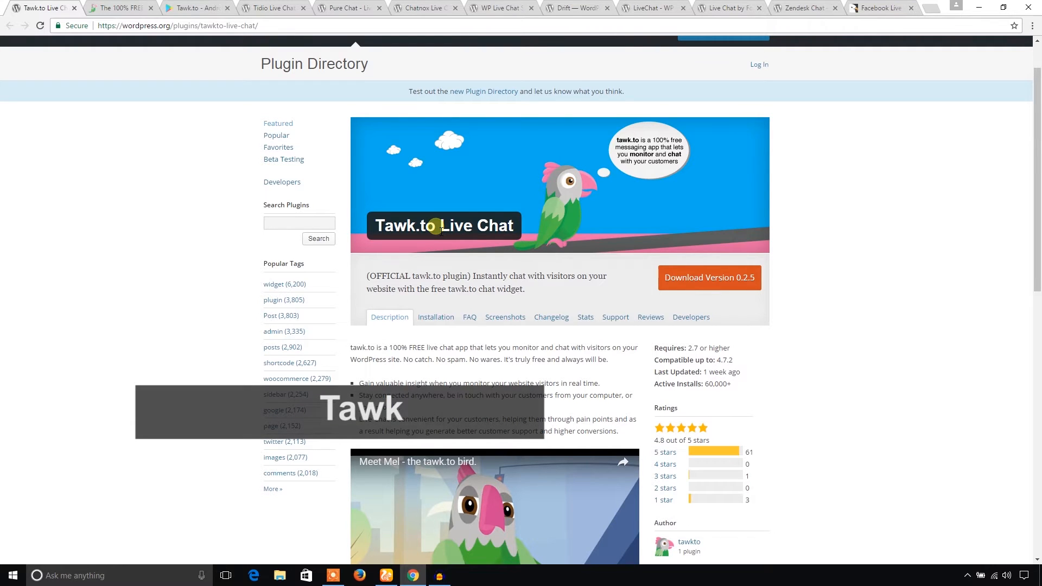
pyautogui.click(119, 8)
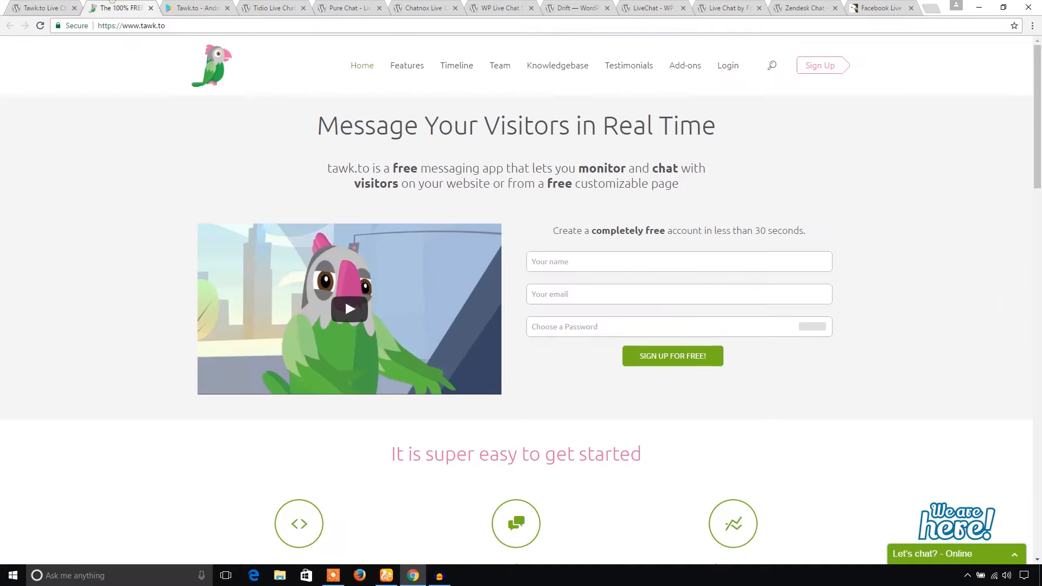
pyautogui.moveTo(692, 164)
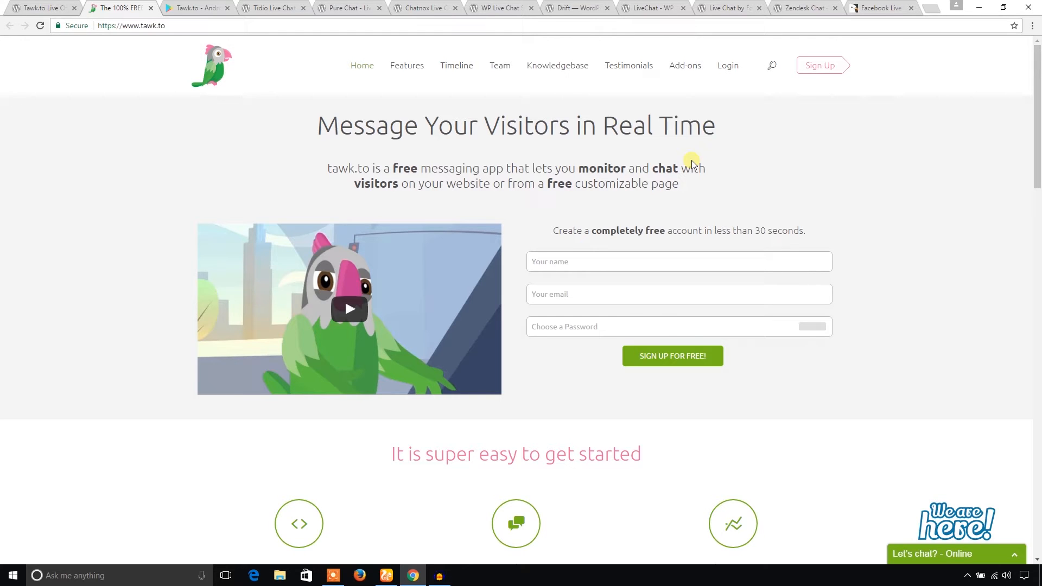
pyautogui.moveTo(269, 167)
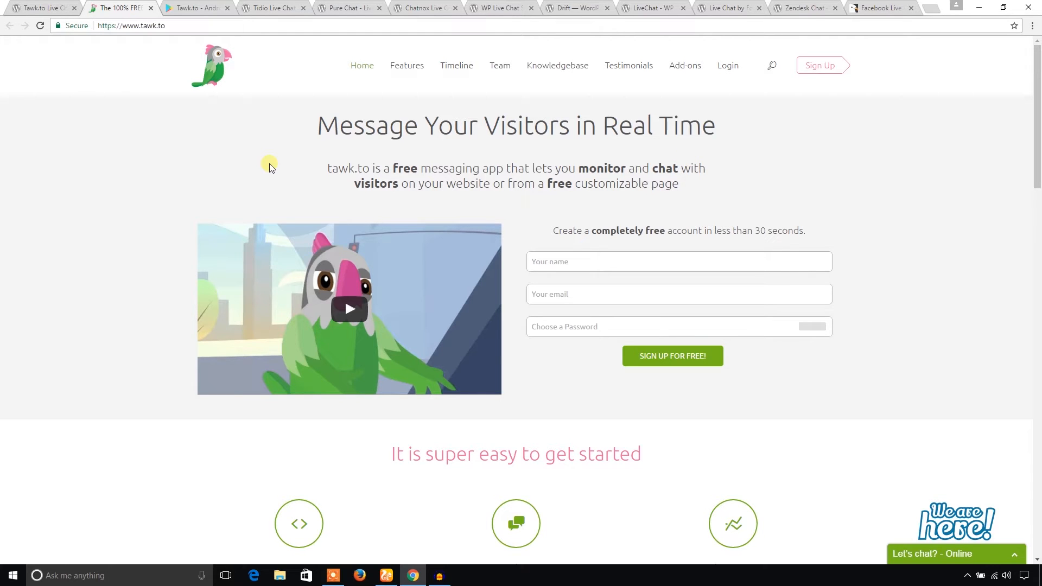
pyautogui.click(197, 8)
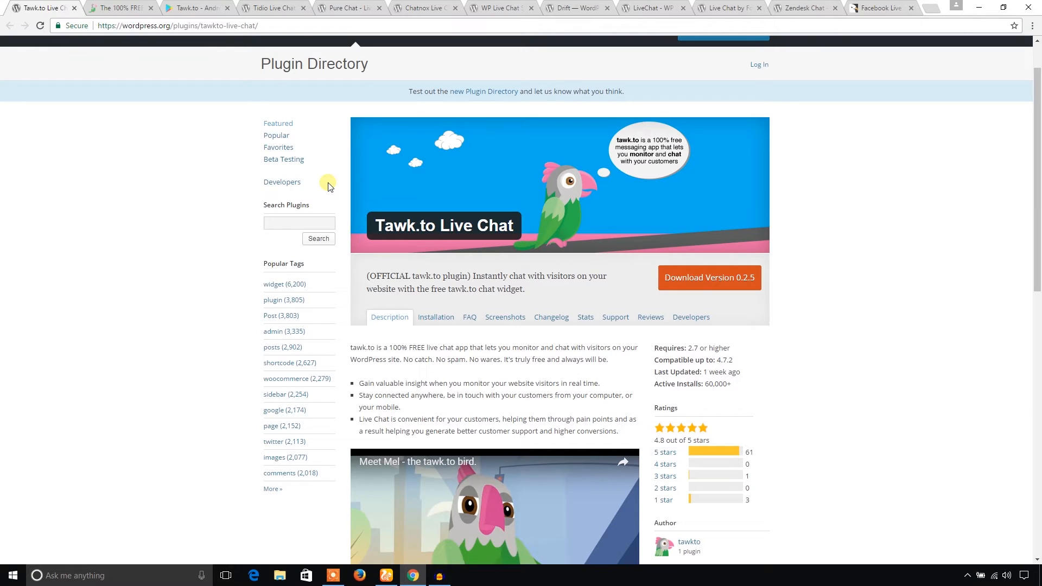
# - Bring up the Tidio Live Chat plugin page and read its description down to the website link
pyautogui.click(272, 8)
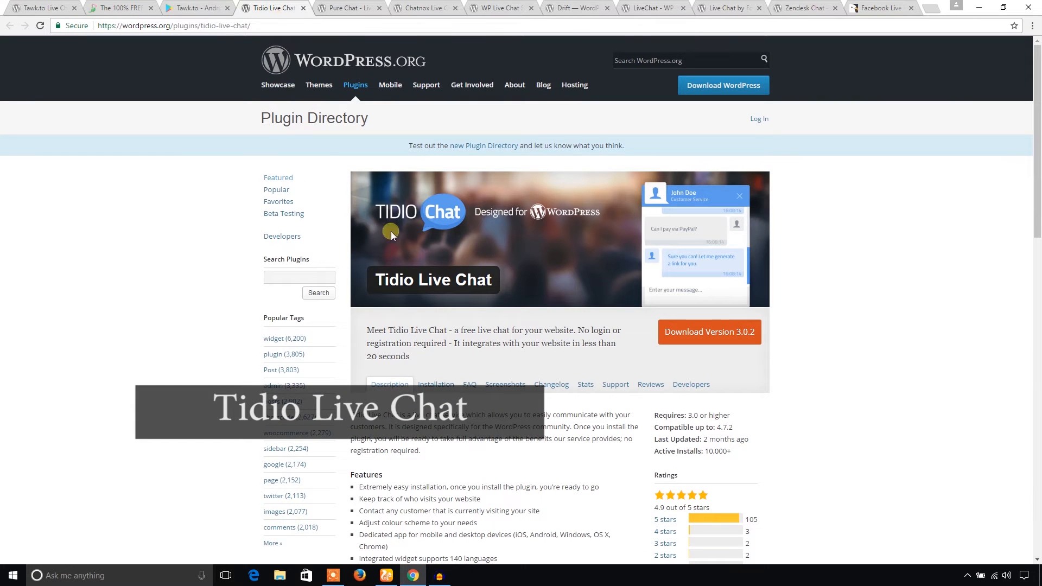
pyautogui.moveTo(483, 259)
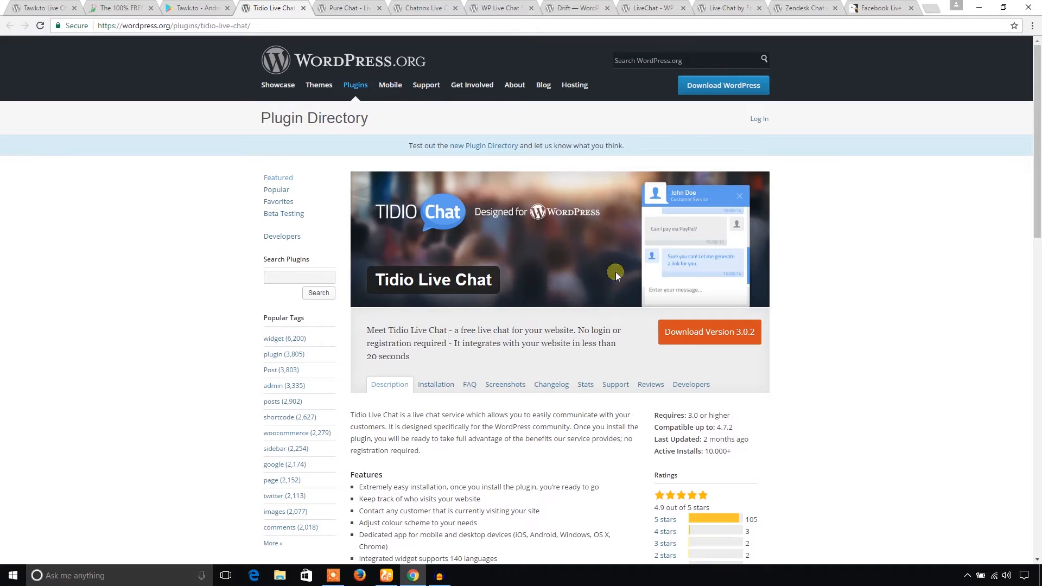
pyautogui.scroll(-3)
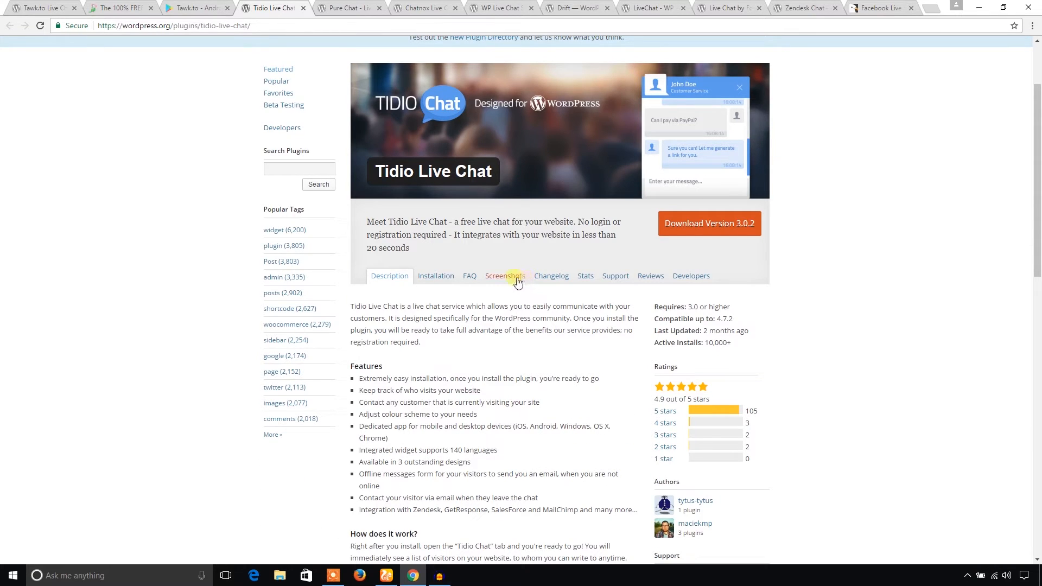
pyautogui.moveTo(498, 293)
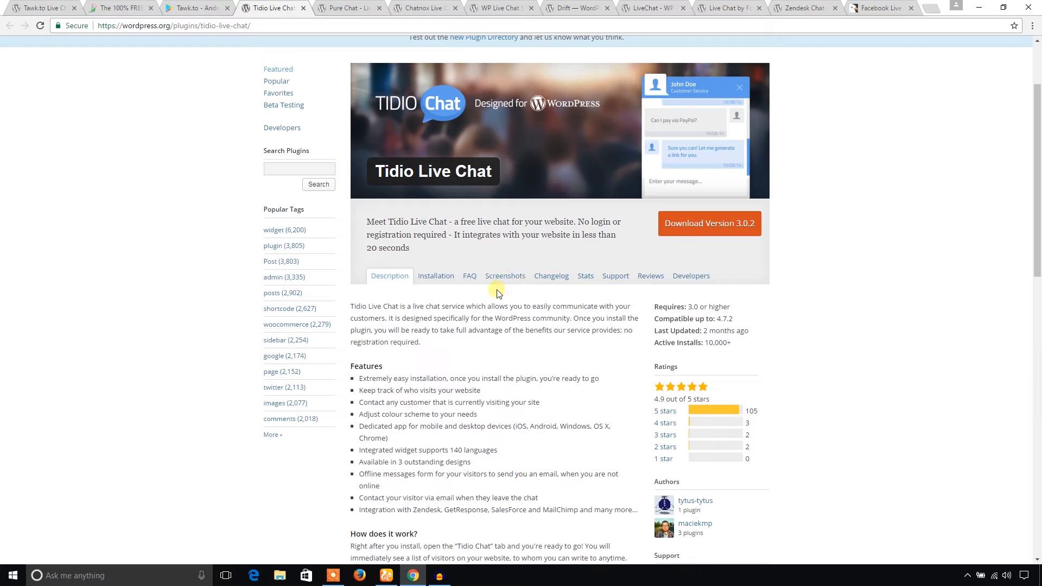
pyautogui.scroll(-3)
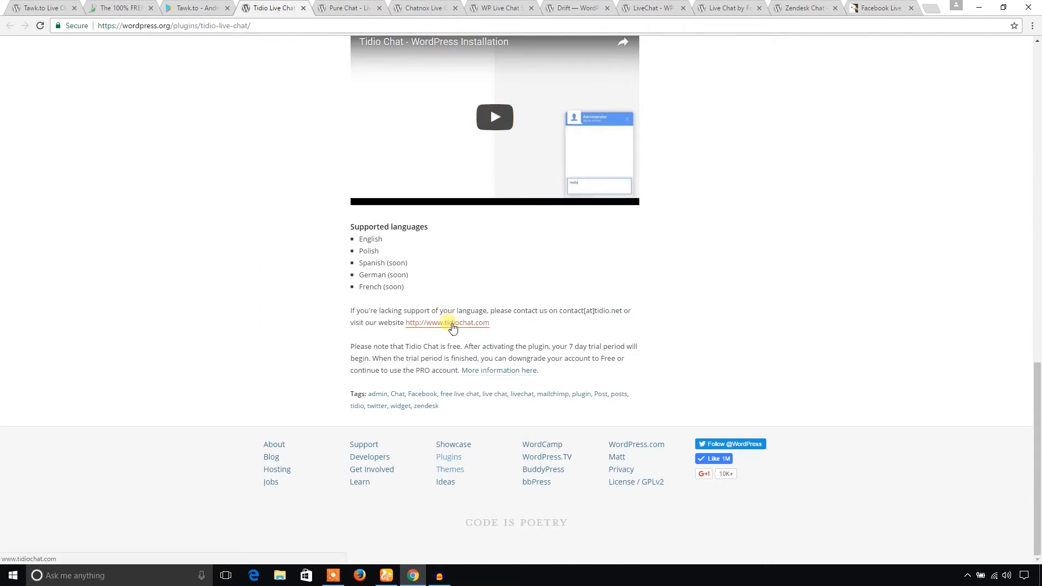
# - Visit tidiochat.com from the description link and read down to the customer-versus-agent chat demo
pyautogui.click(446, 323)
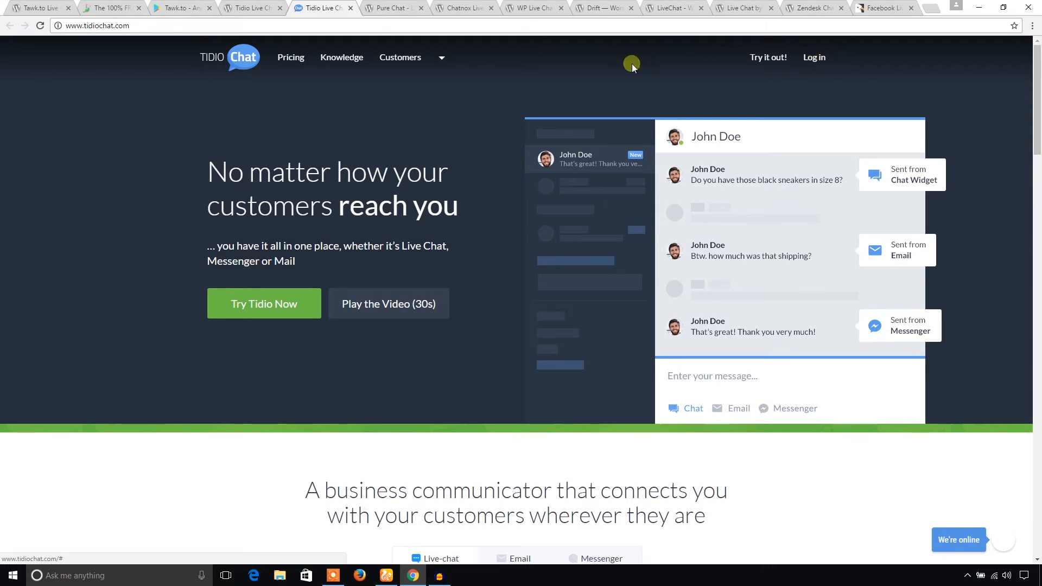
pyautogui.scroll(-3)
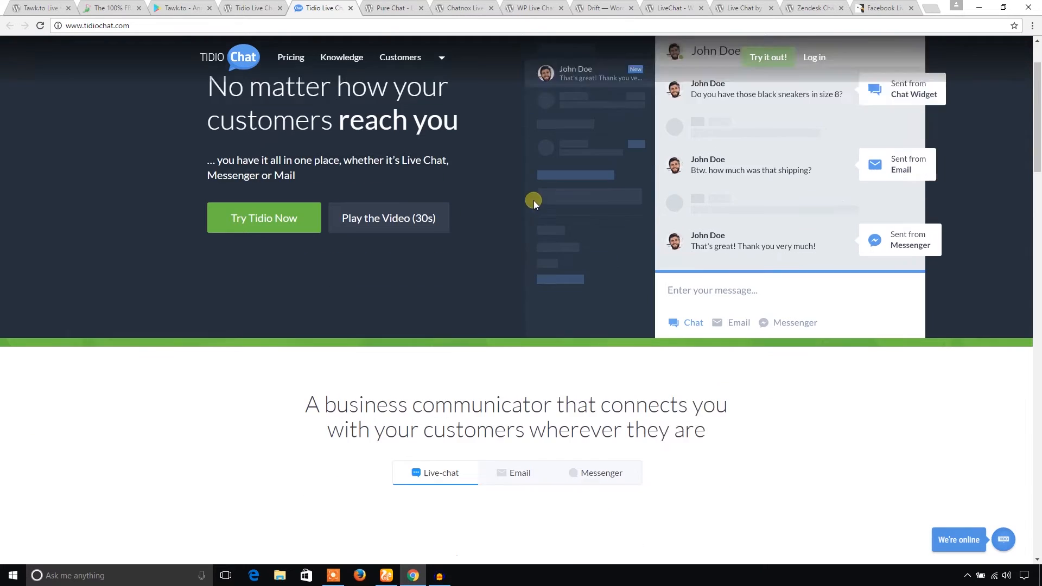
pyautogui.scroll(-3)
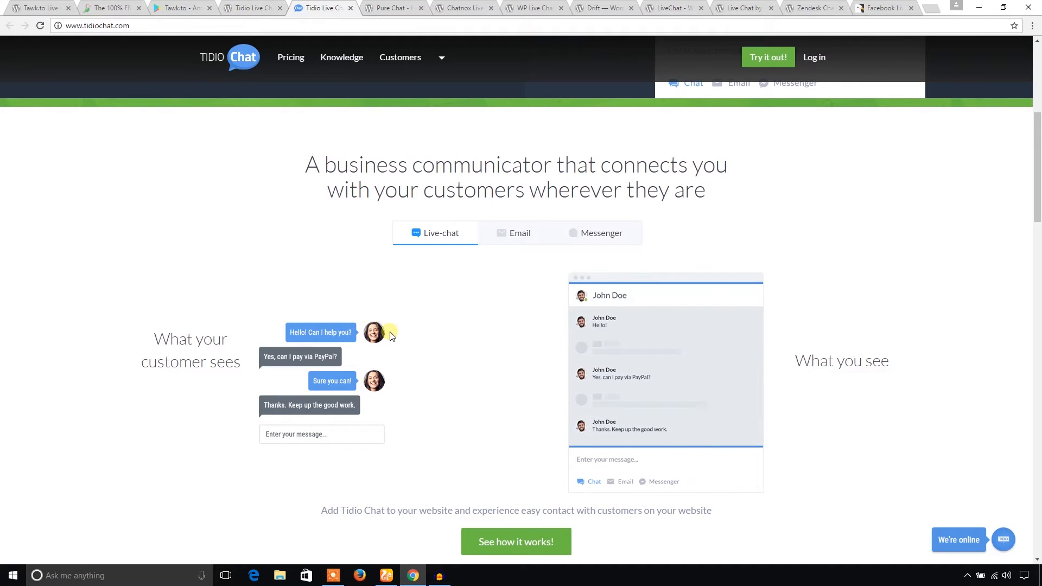
pyautogui.moveTo(416, 343)
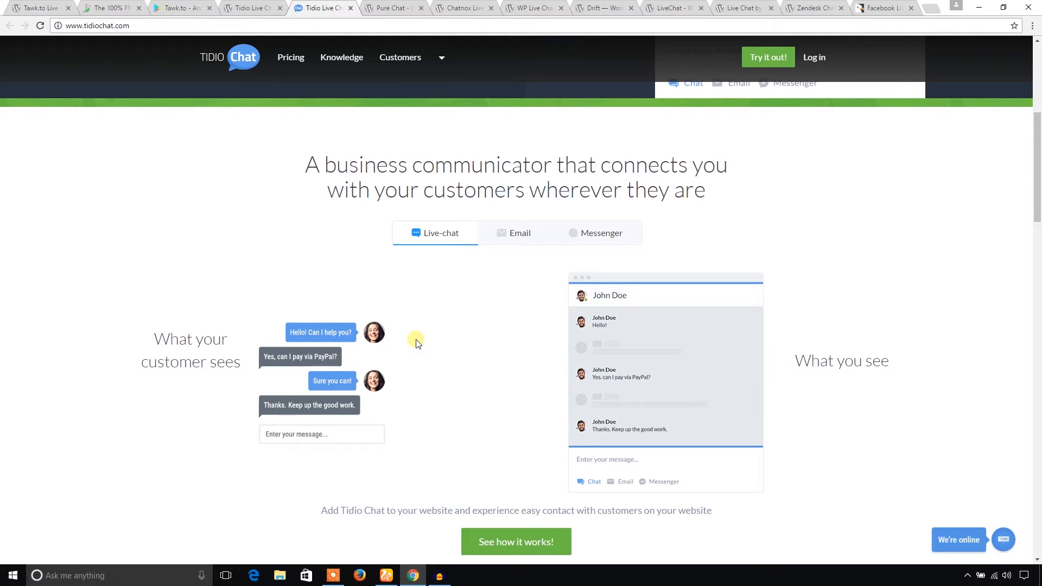
pyautogui.scroll(-3)
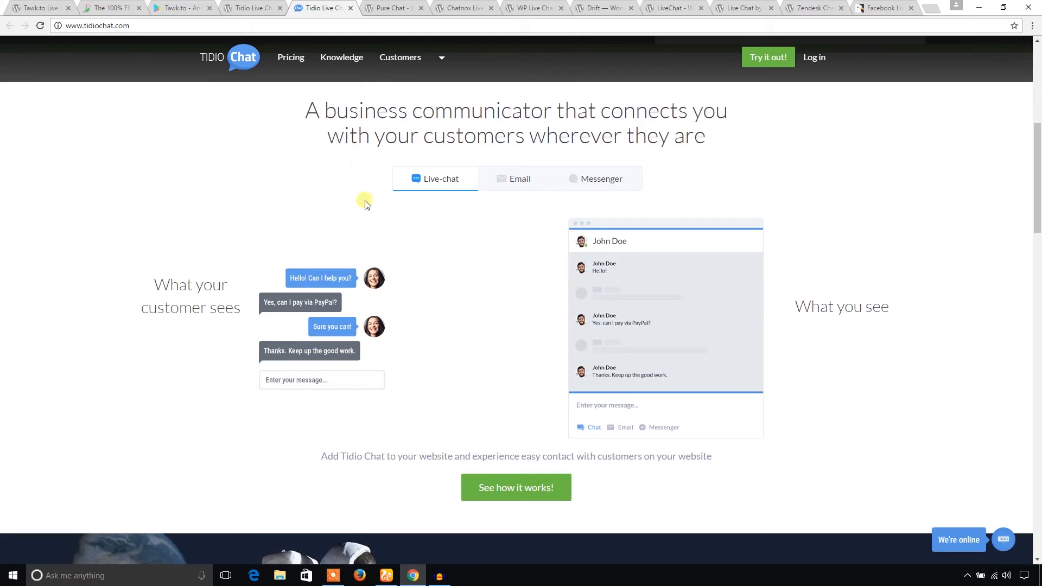
pyautogui.moveTo(729, 374)
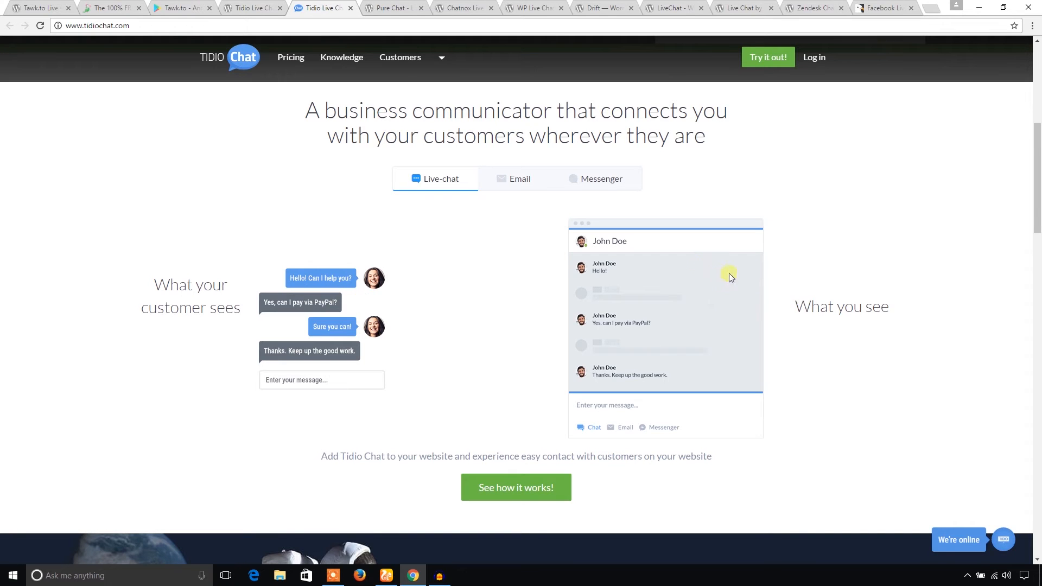
pyautogui.moveTo(438, 280)
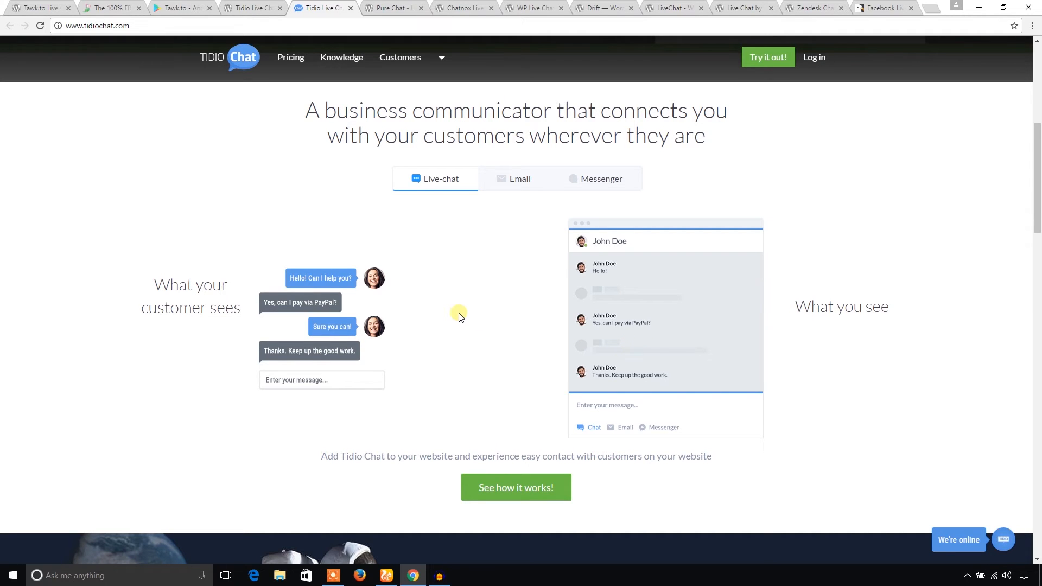
pyautogui.moveTo(391, 11)
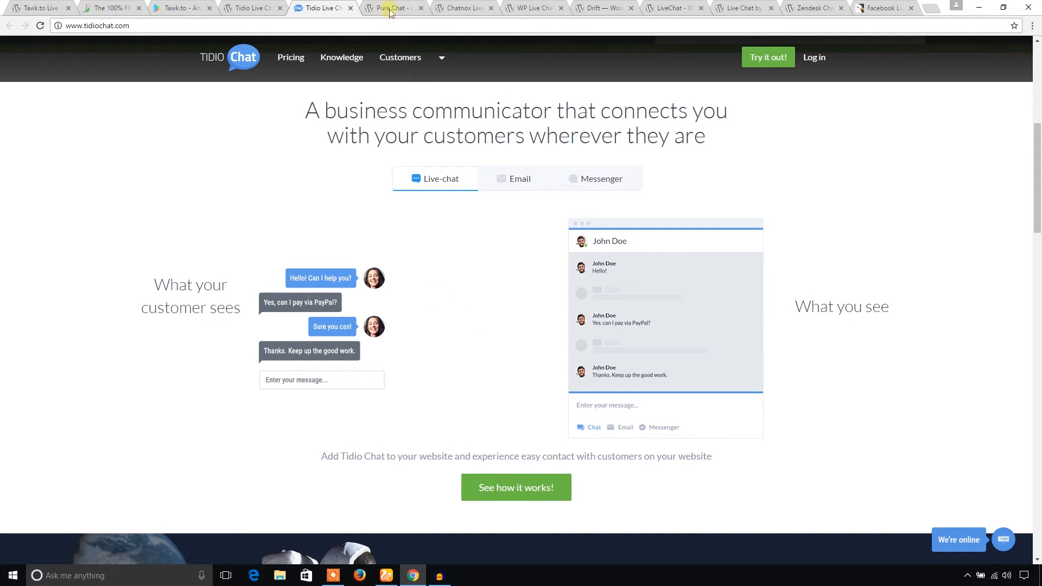
# - Review the Pure Chat page, highlight its Active Installs figure, then move to the Chatnox plugin page
pyautogui.click(391, 8)
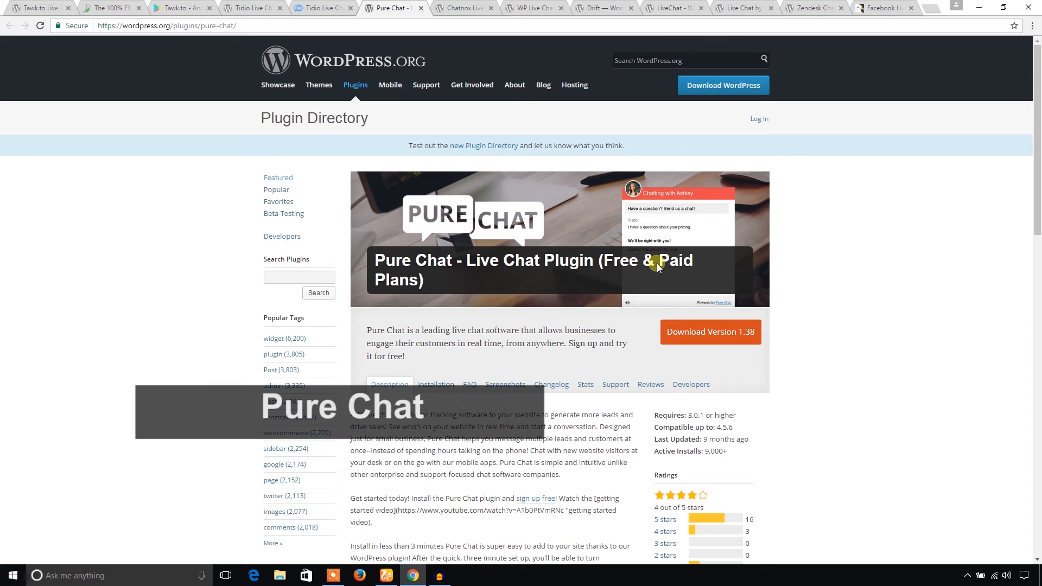
pyautogui.scroll(-3)
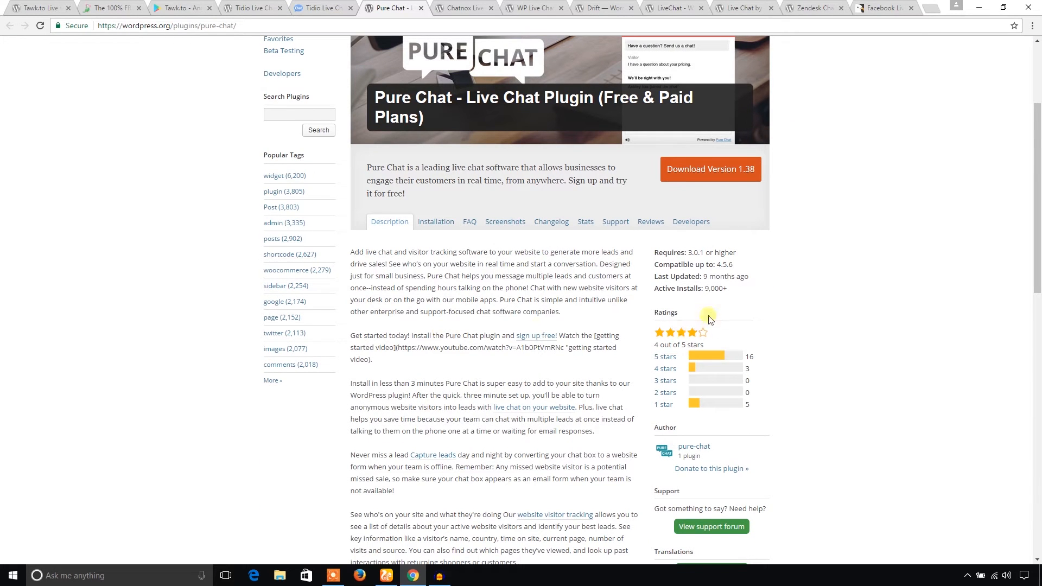
pyautogui.doubleClick(710, 288)
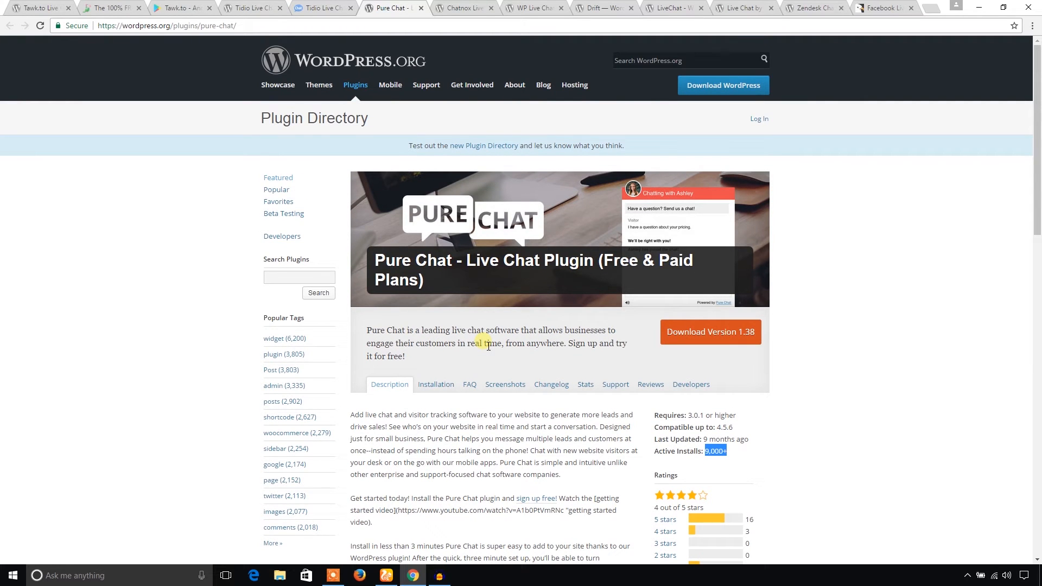
pyautogui.click(464, 7)
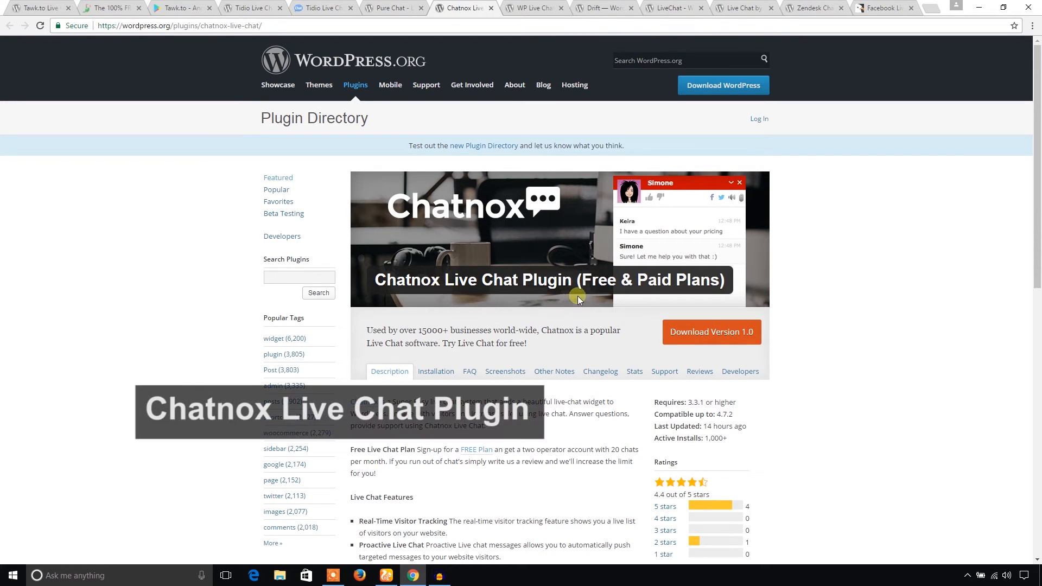
pyautogui.scroll(-3)
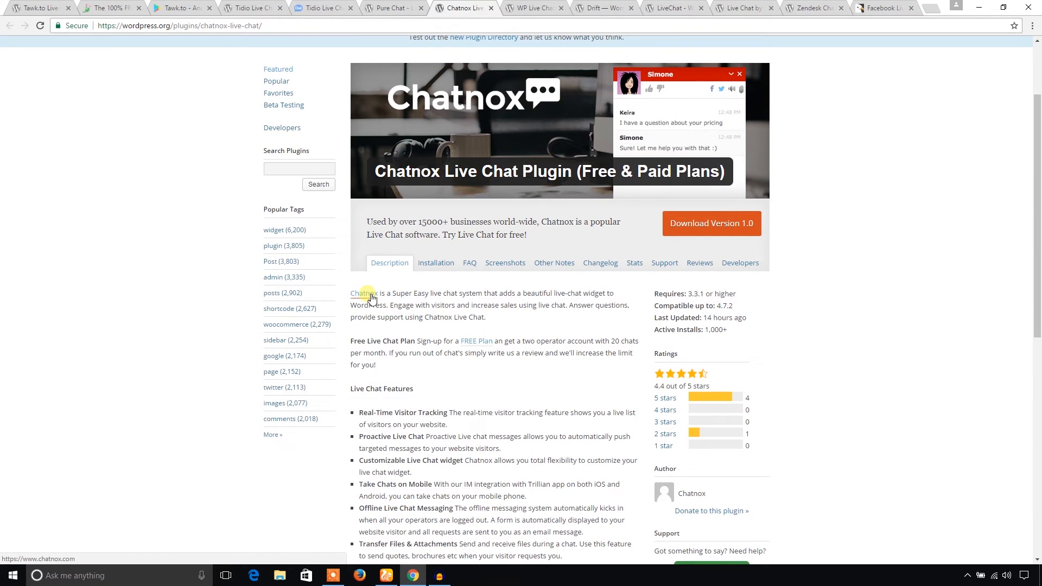
pyautogui.scroll(-3)
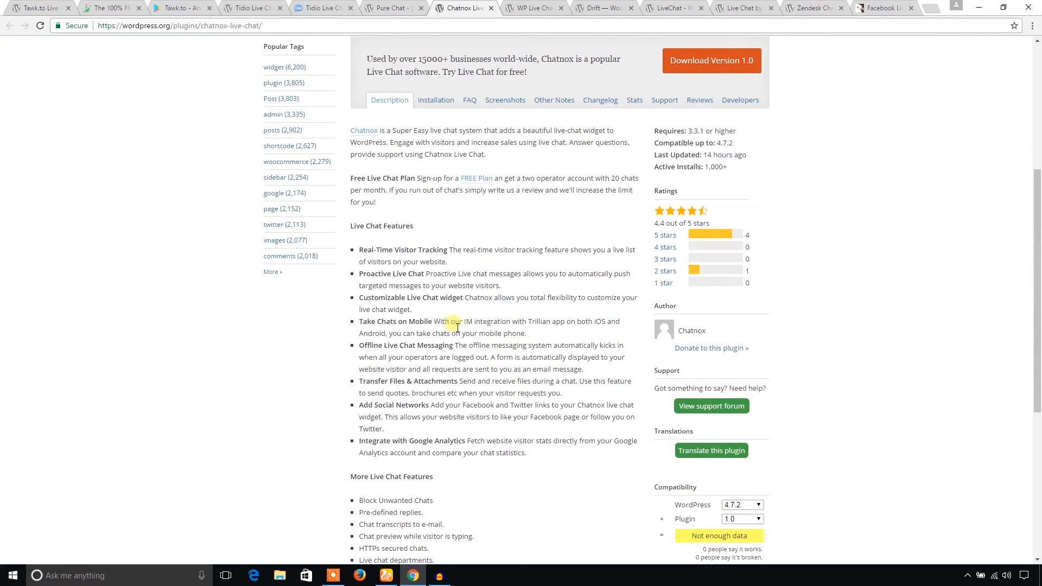
pyautogui.scroll(-3)
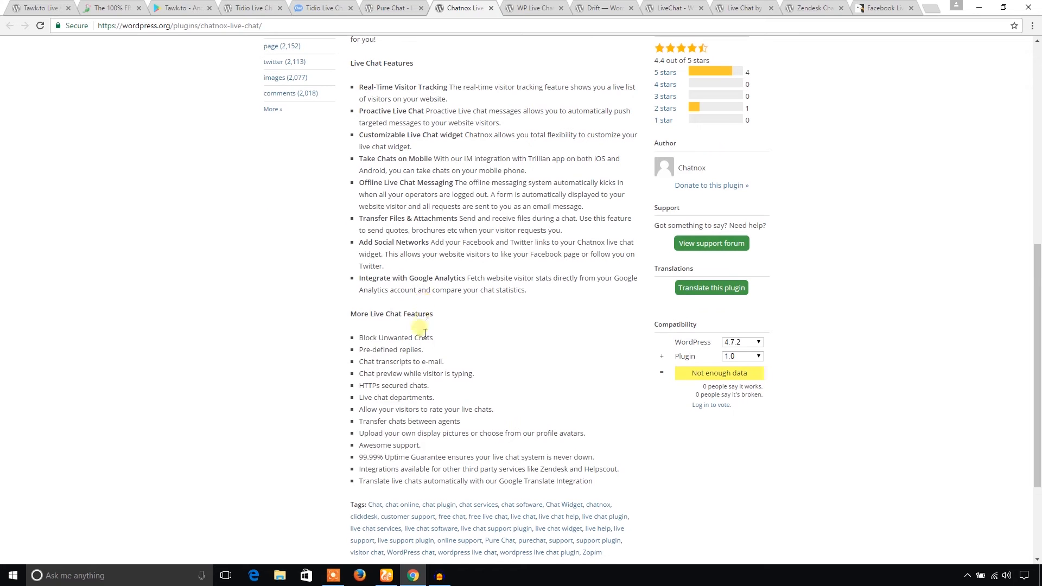
pyautogui.moveTo(451, 348)
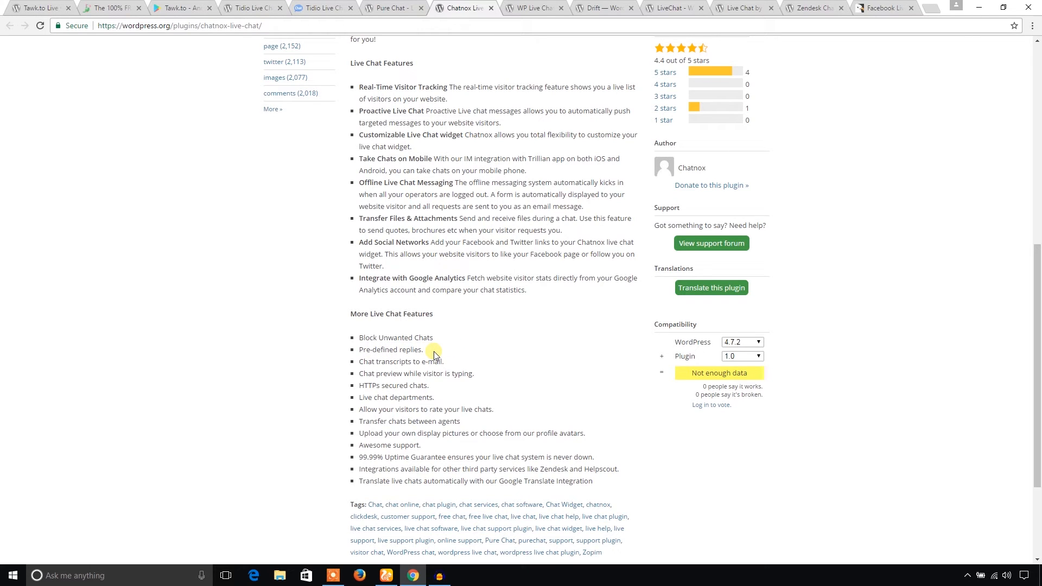
pyautogui.moveTo(461, 365)
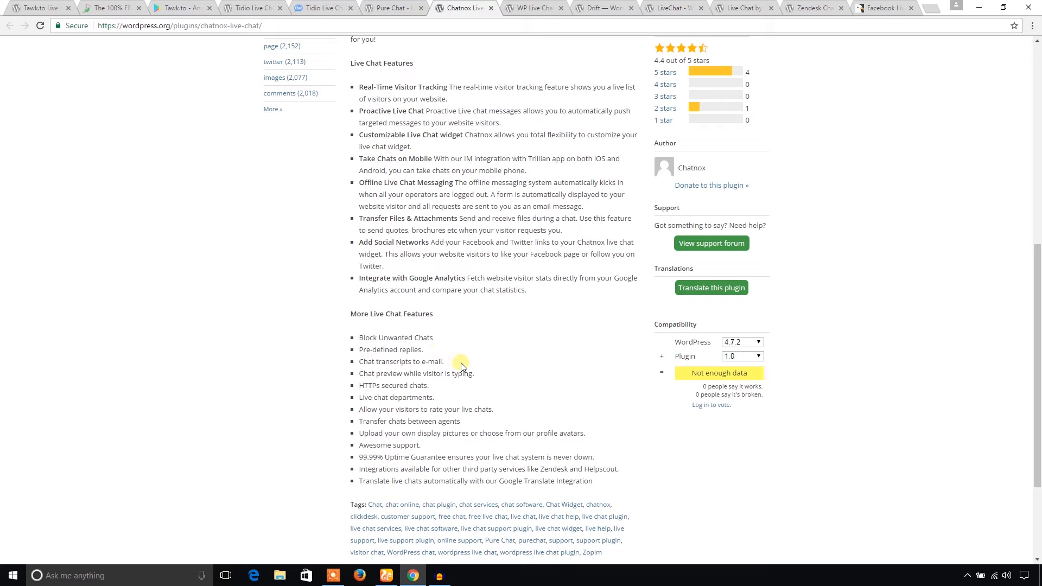
pyautogui.moveTo(458, 368)
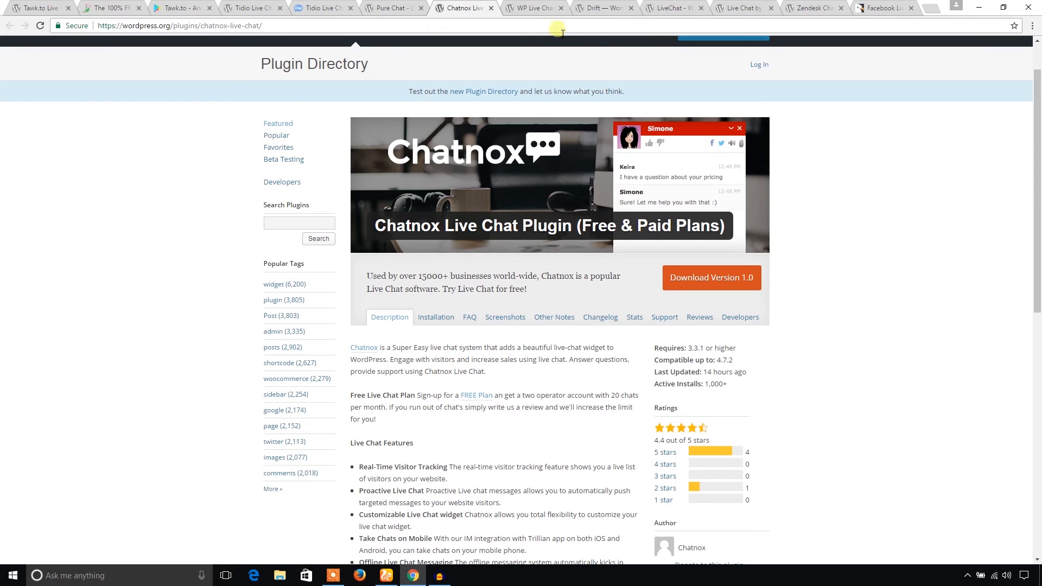
# - Read through WP Live Chat Support's free-version features, then move on to the Drift plugin page
pyautogui.click(531, 8)
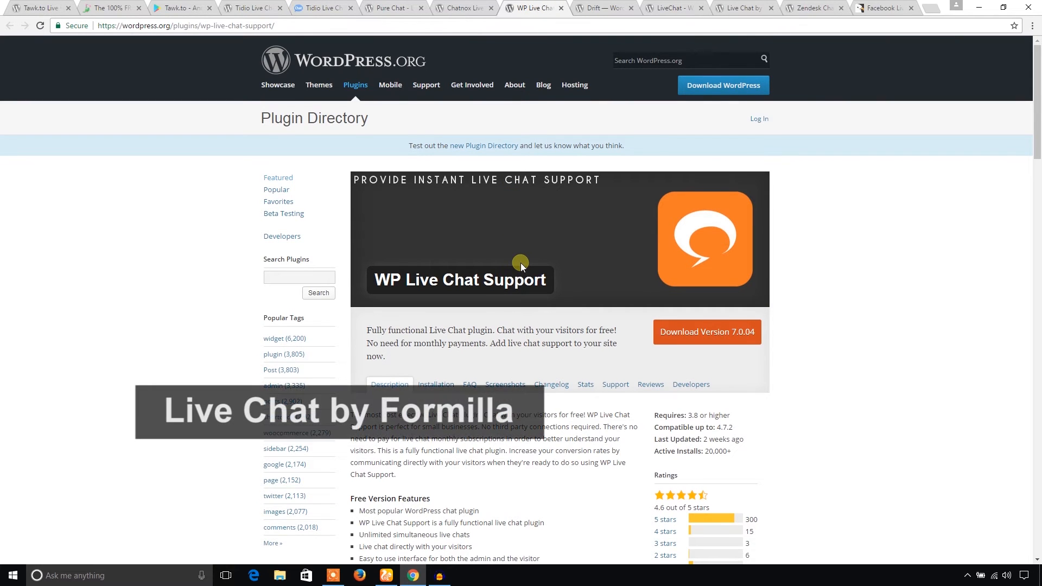
pyautogui.scroll(-3)
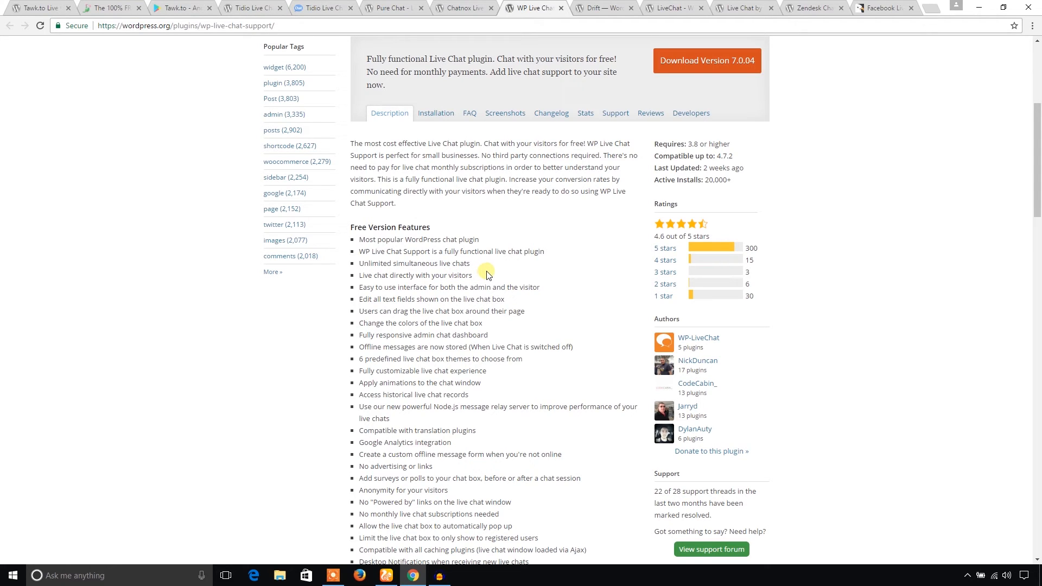
pyautogui.moveTo(476, 281)
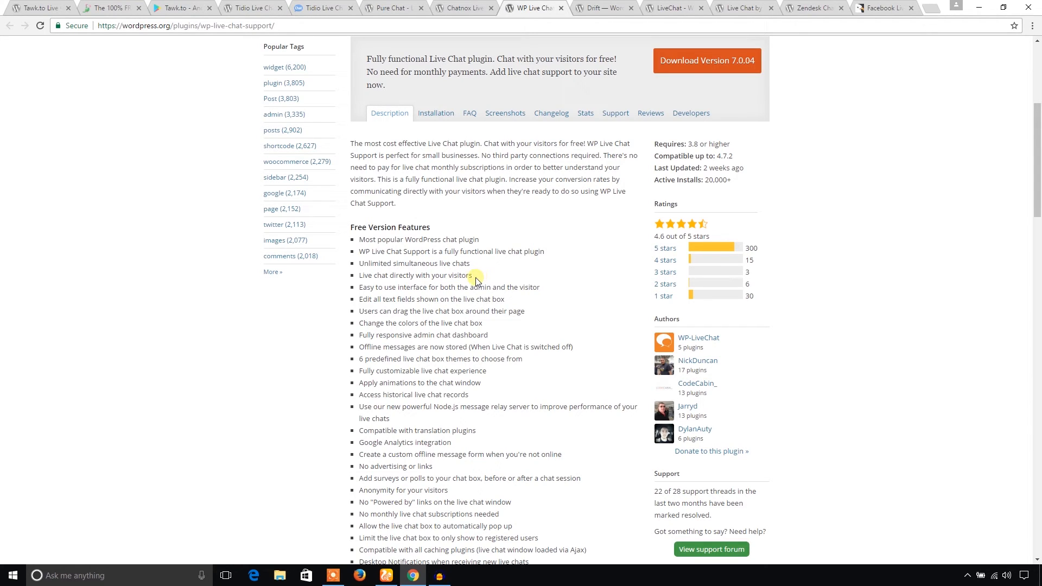
pyautogui.scroll(-3)
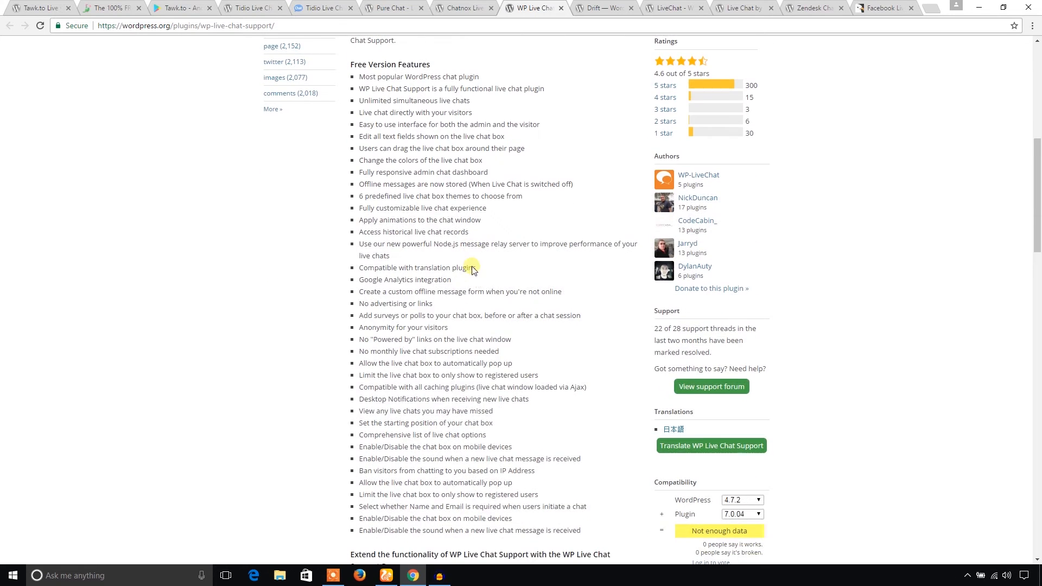
pyautogui.scroll(-3)
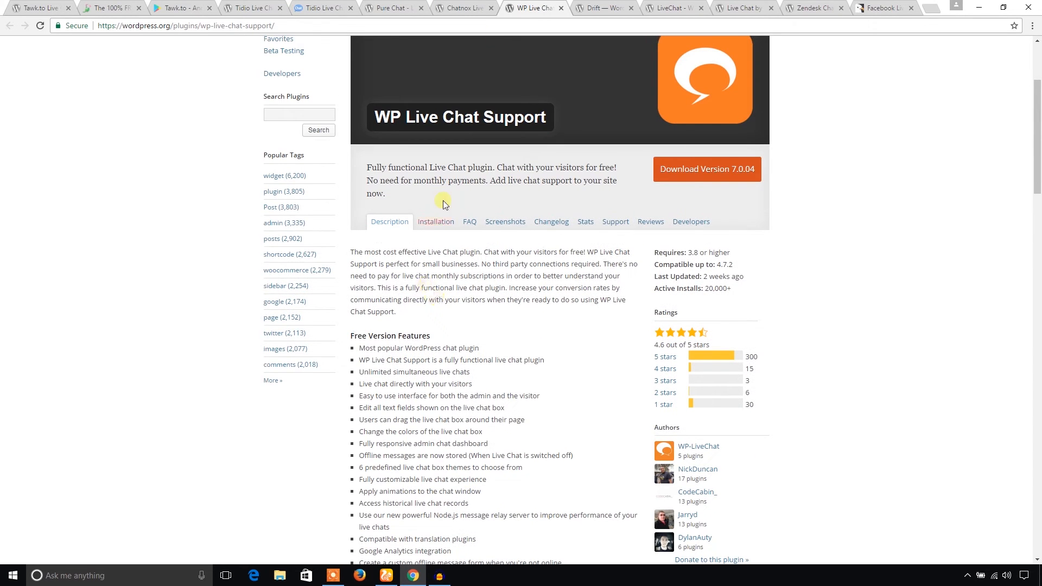
pyautogui.click(601, 7)
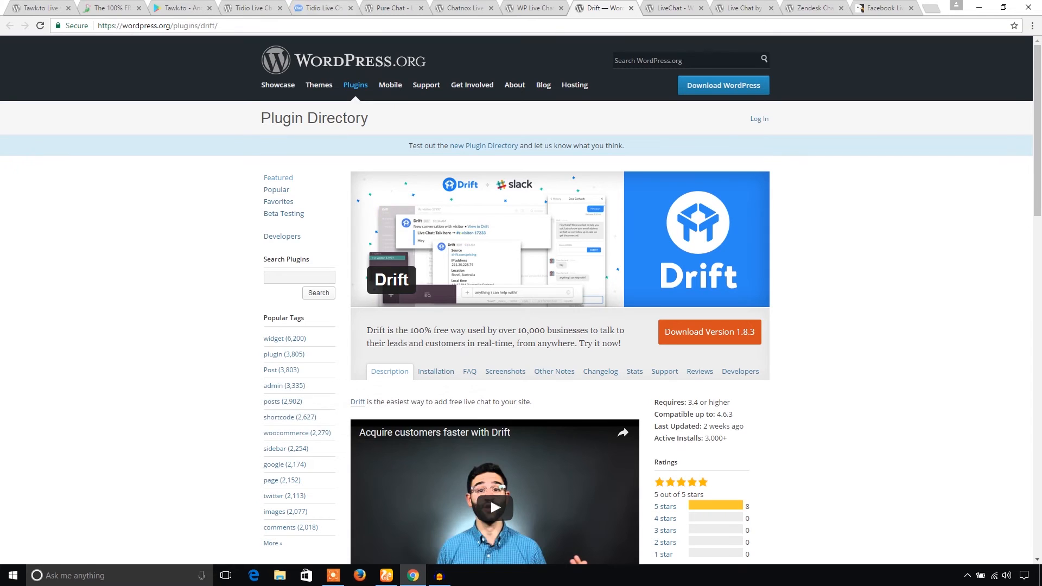
# - Read the Drift plugin description and features, returning to the drift.com link
pyautogui.scroll(-3)
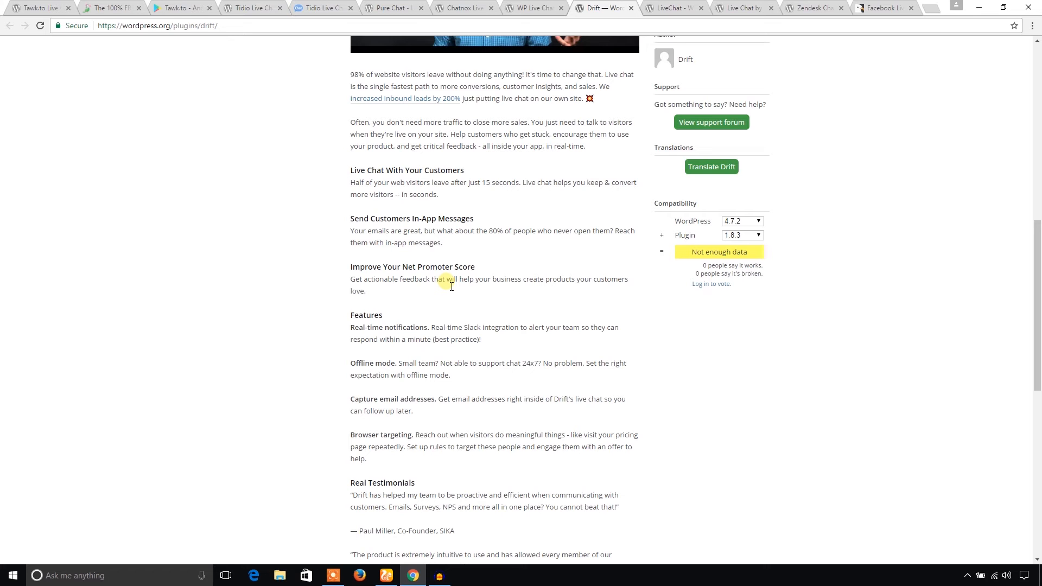
pyautogui.scroll(3)
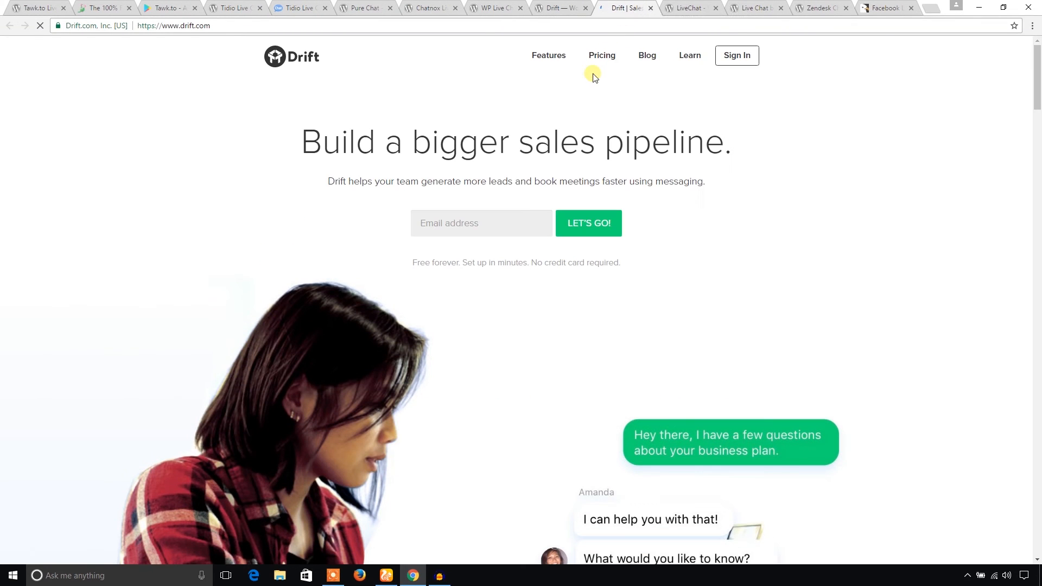
# - View Drift's pricing page with its Free, Standard, Team and Enterprise plans
pyautogui.click(602, 55)
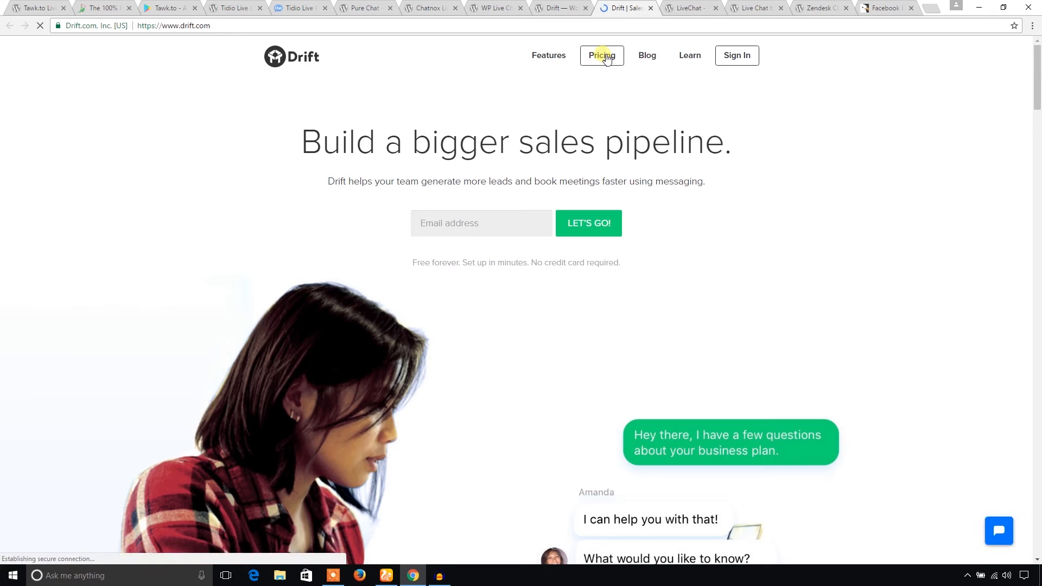
pyautogui.click(600, 55)
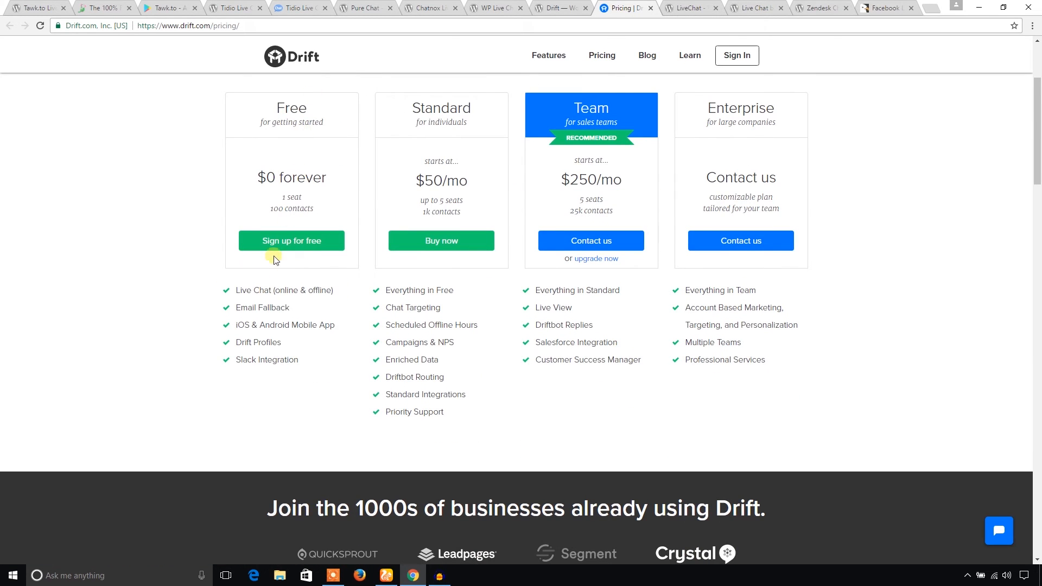
pyautogui.moveTo(306, 220)
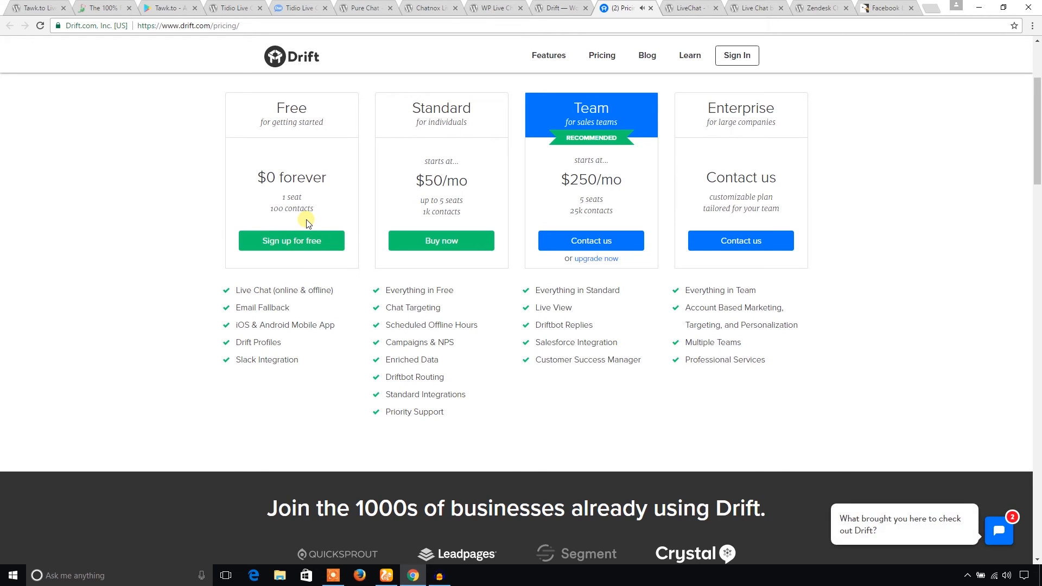
pyautogui.moveTo(491, 341)
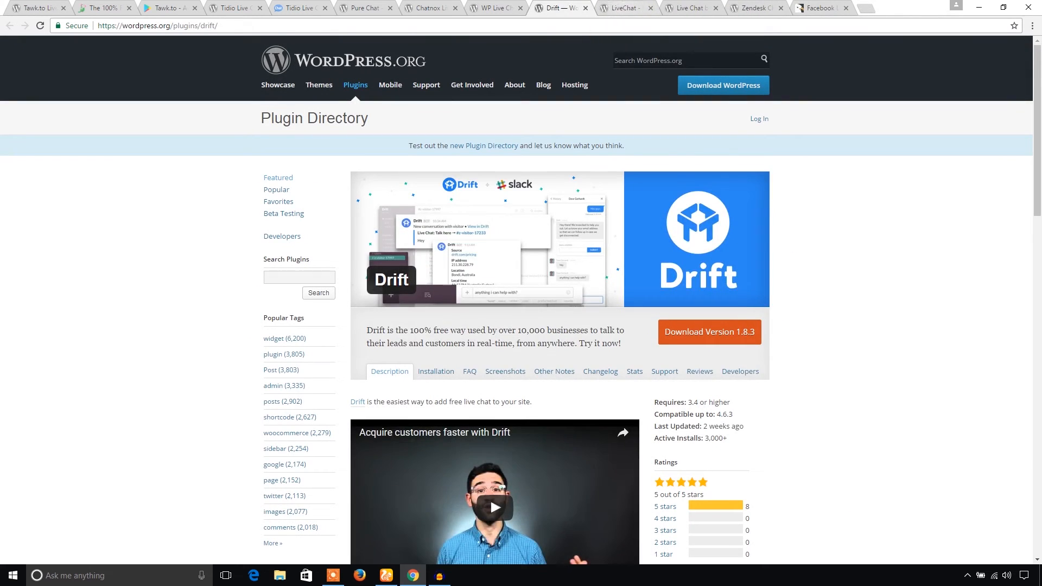
# - Bring up the LiveChat – WP live chat software plugin page and read its description
pyautogui.click(670, 8)
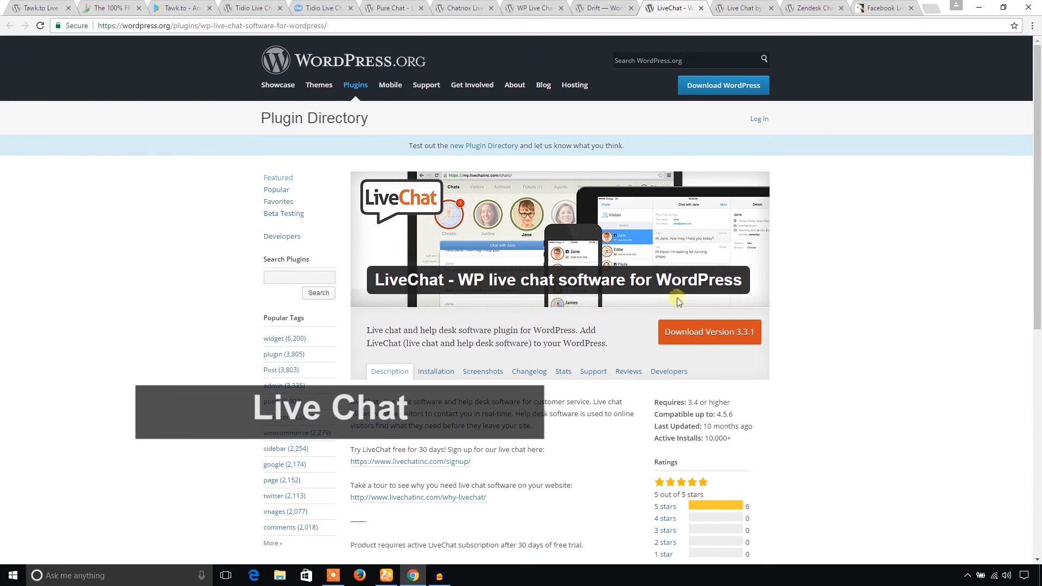
pyautogui.scroll(-3)
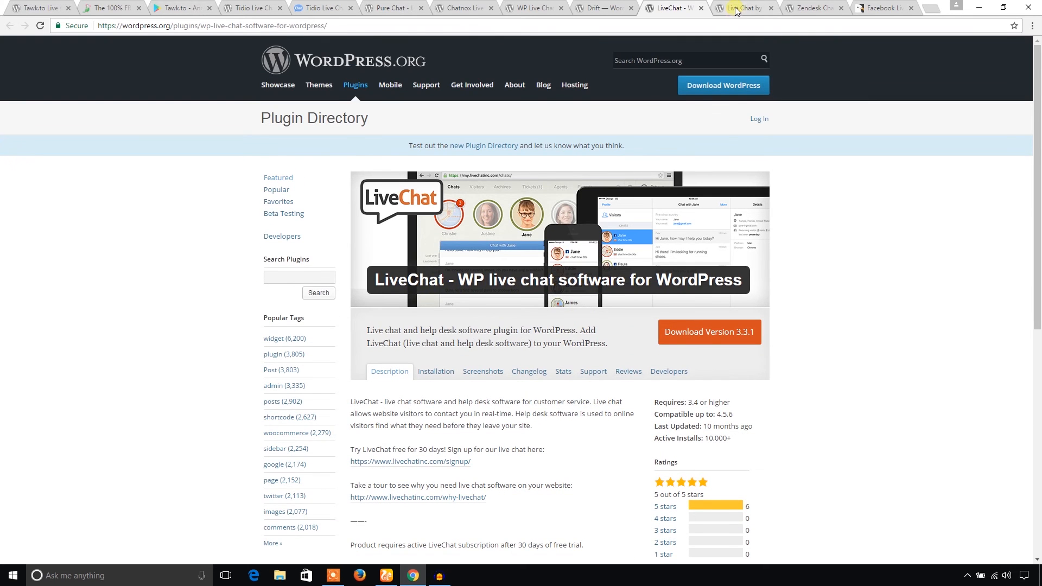
# - Read the Live Chat by Formilla page through its features, then move to the Zendesk Chat tab
pyautogui.click(744, 8)
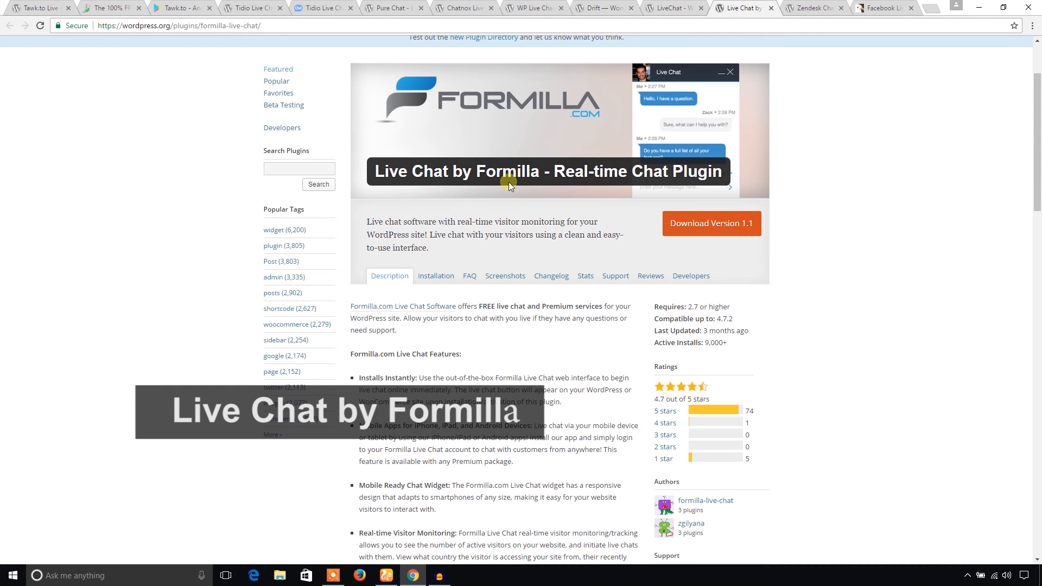
pyautogui.scroll(-3)
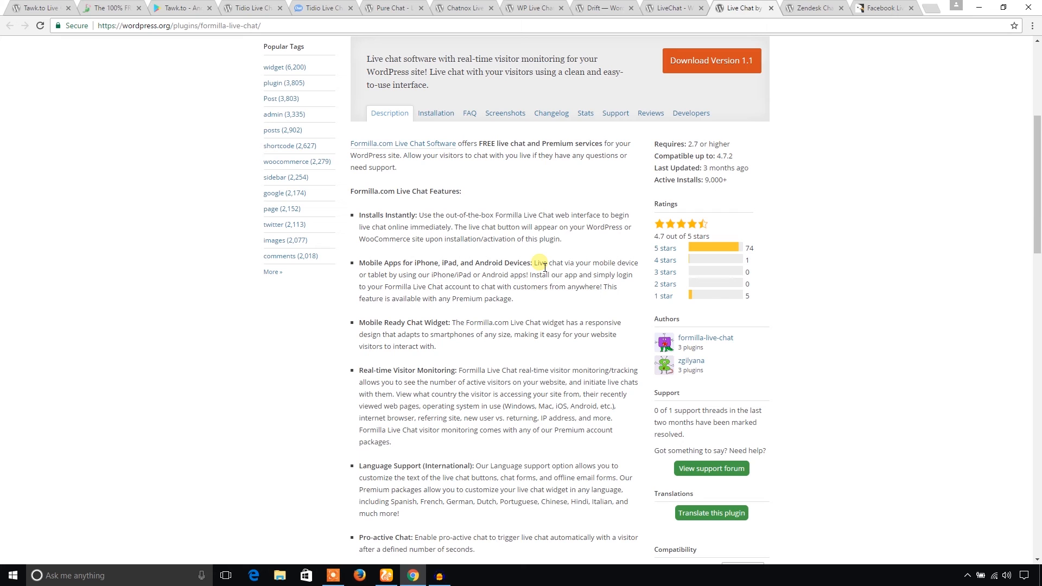
pyautogui.click(813, 8)
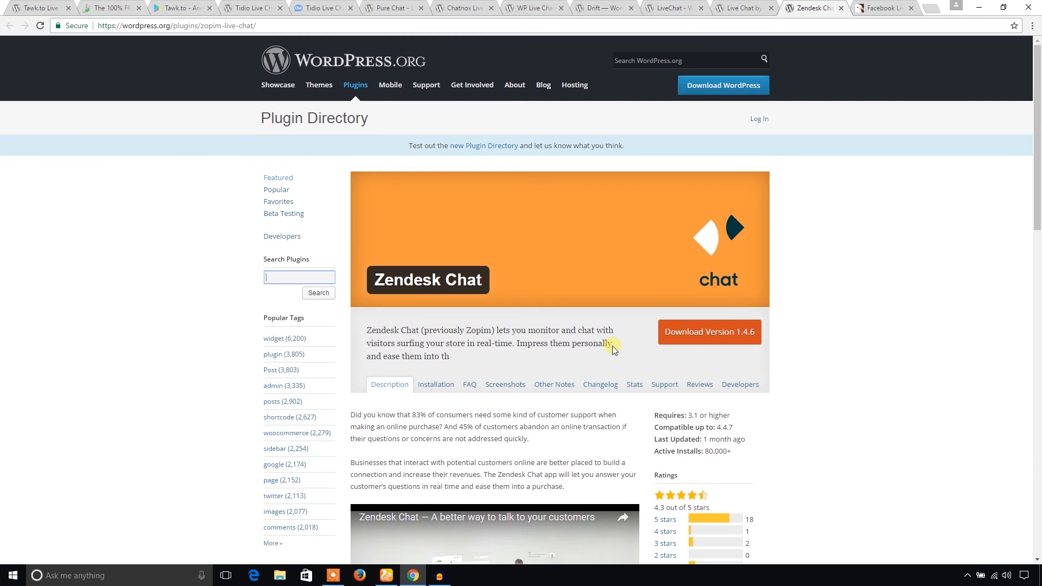
# - Read Zendesk Chat's features and languages, then highlight its 80,000+ active installs figure
pyautogui.scroll(-3)
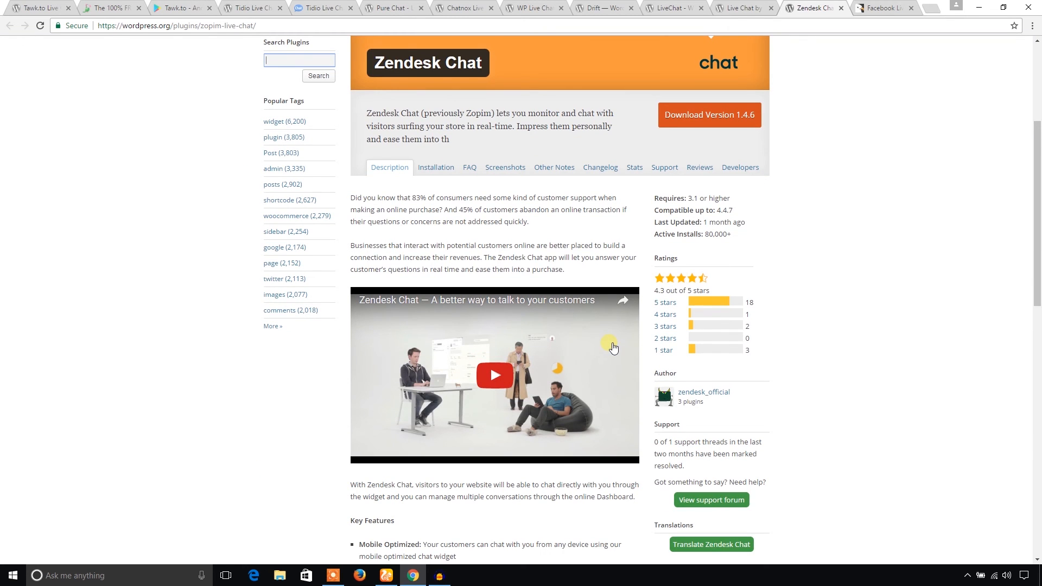
pyautogui.scroll(-3)
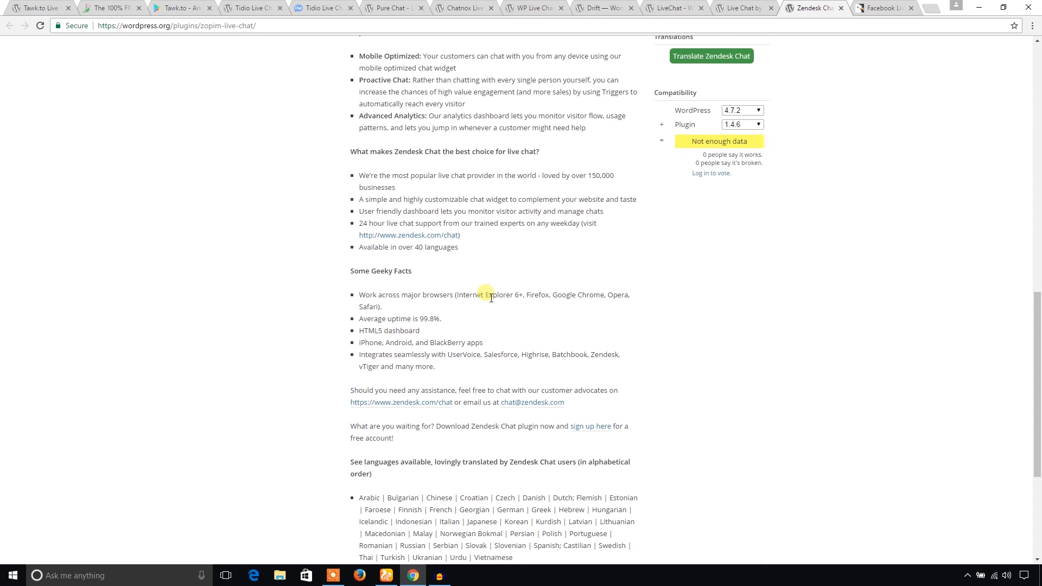
pyautogui.scroll(-3)
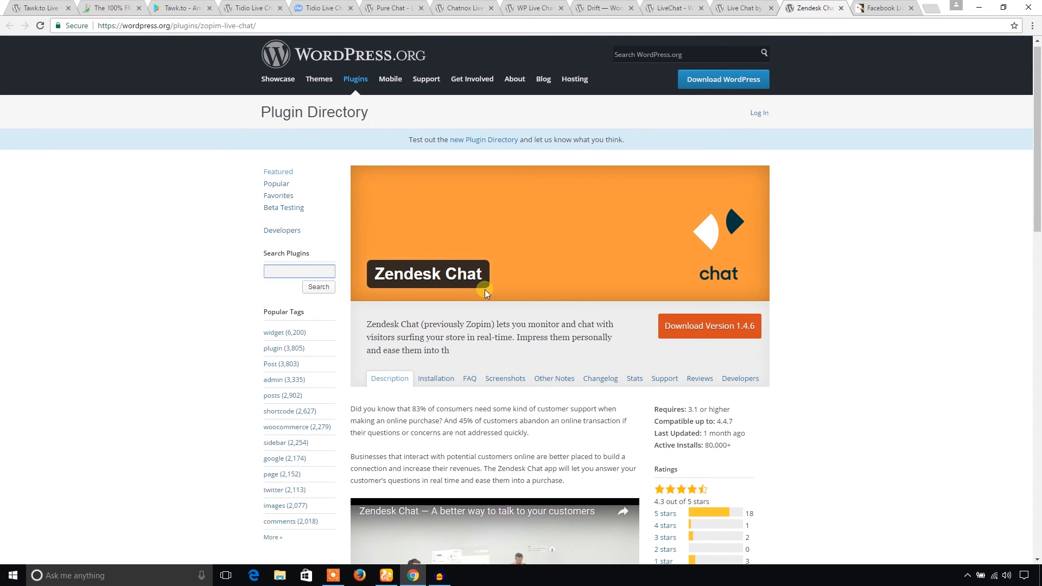
pyautogui.click(300, 270)
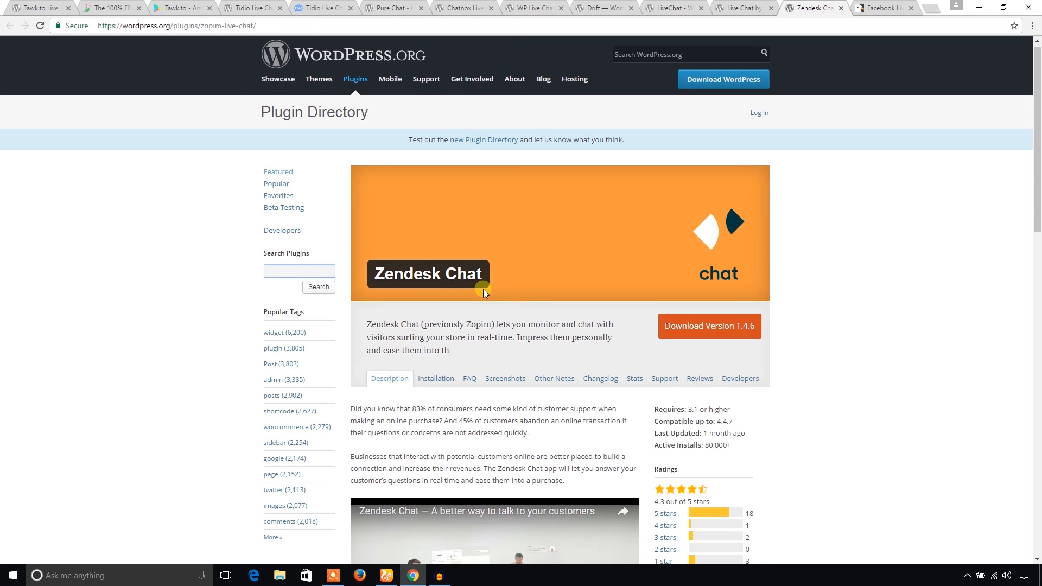
pyautogui.scroll(-3)
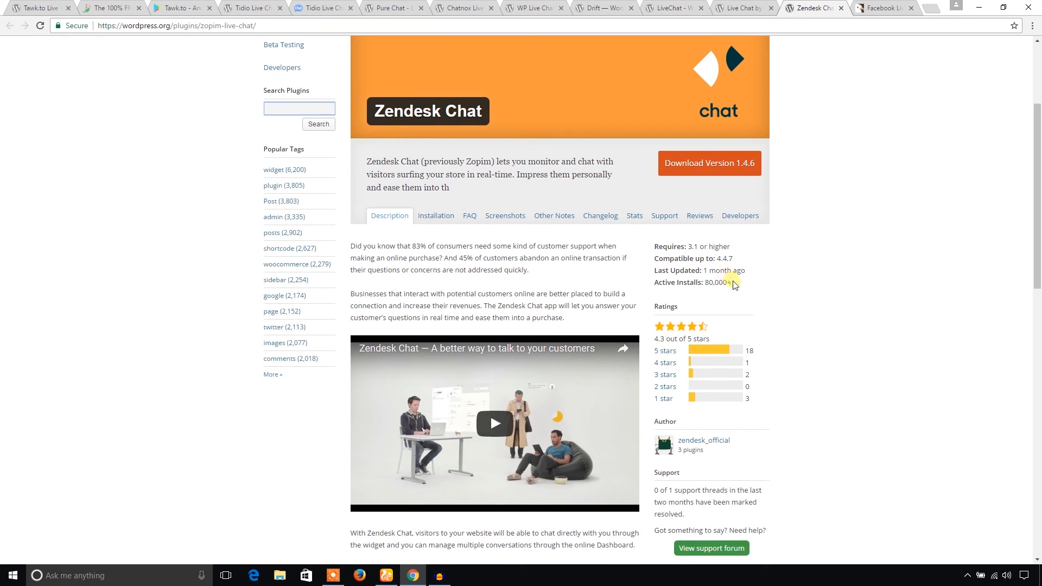
pyautogui.doubleClick(711, 282)
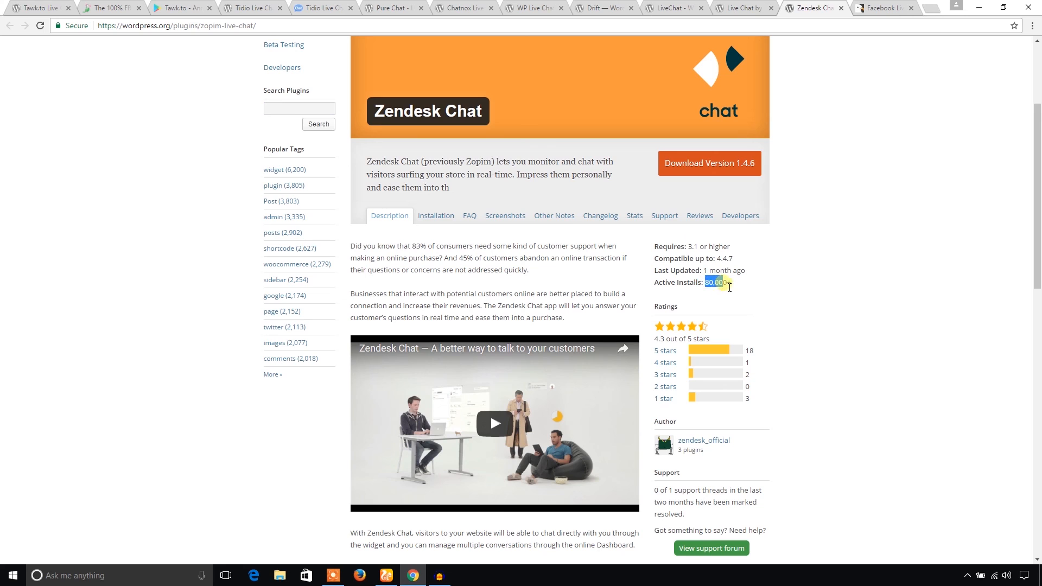
pyautogui.moveTo(753, 279)
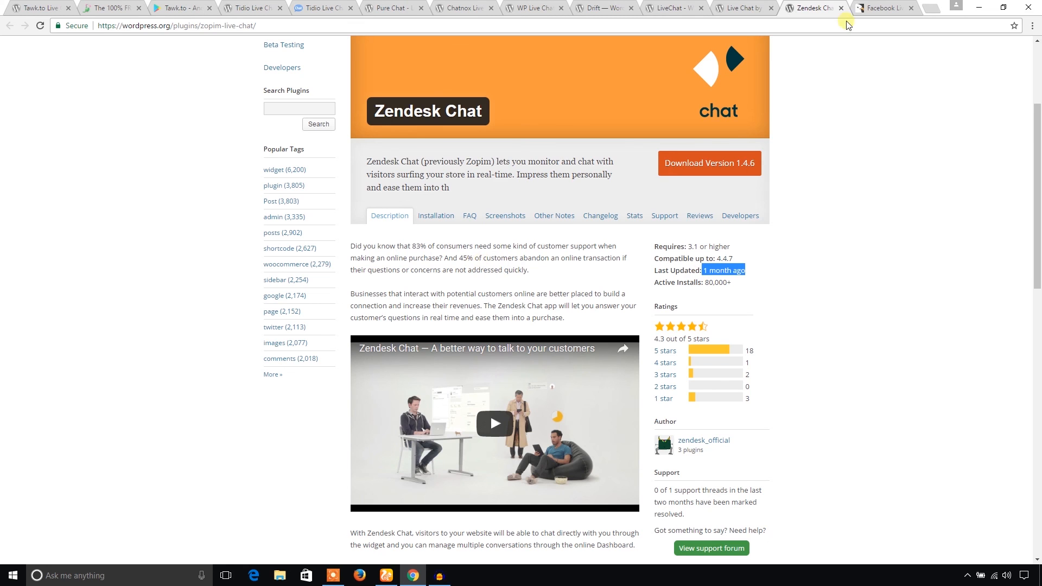
# - Read the CodeCanyon Facebook Live Chat for WordPress page down past its ratings to Features
pyautogui.click(881, 7)
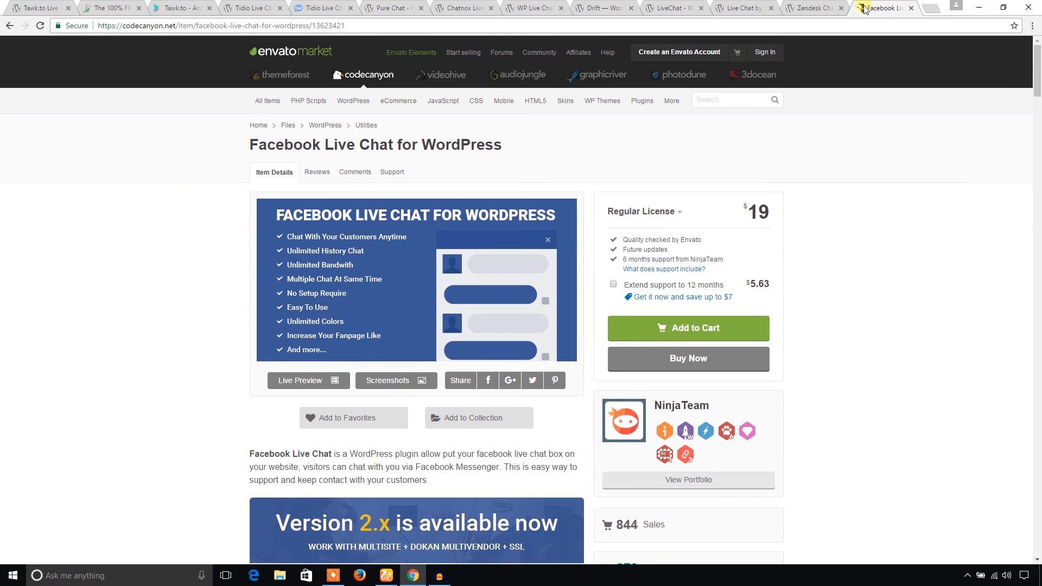
pyautogui.moveTo(235, 149)
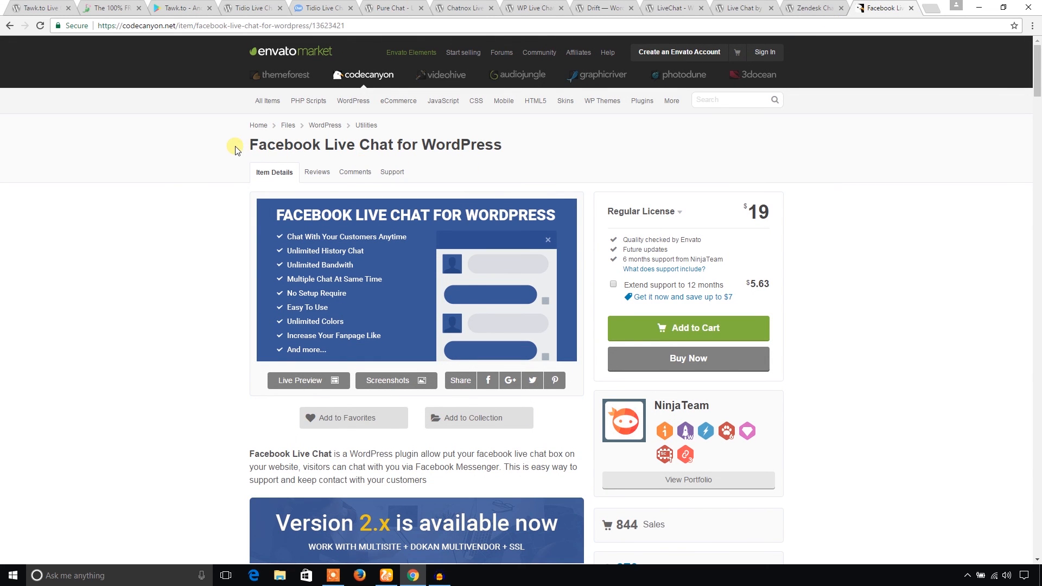
pyautogui.moveTo(250, 233)
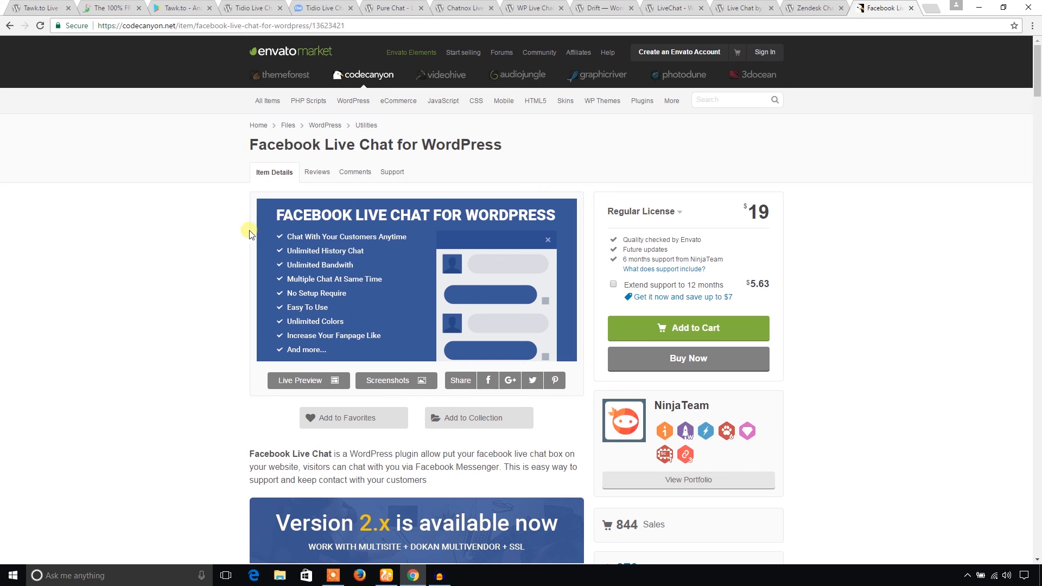
pyautogui.moveTo(501, 166)
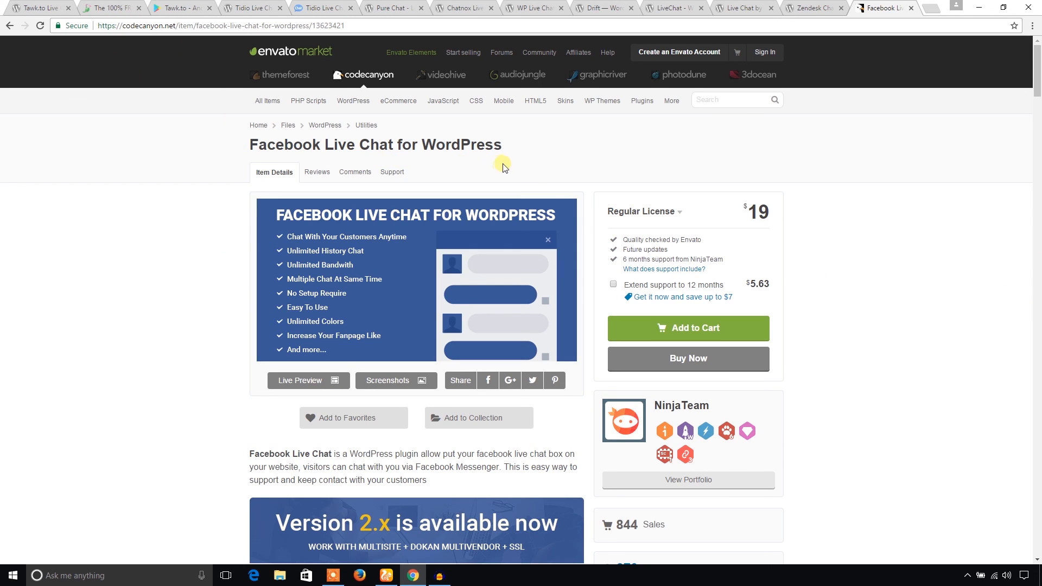
pyautogui.moveTo(514, 146)
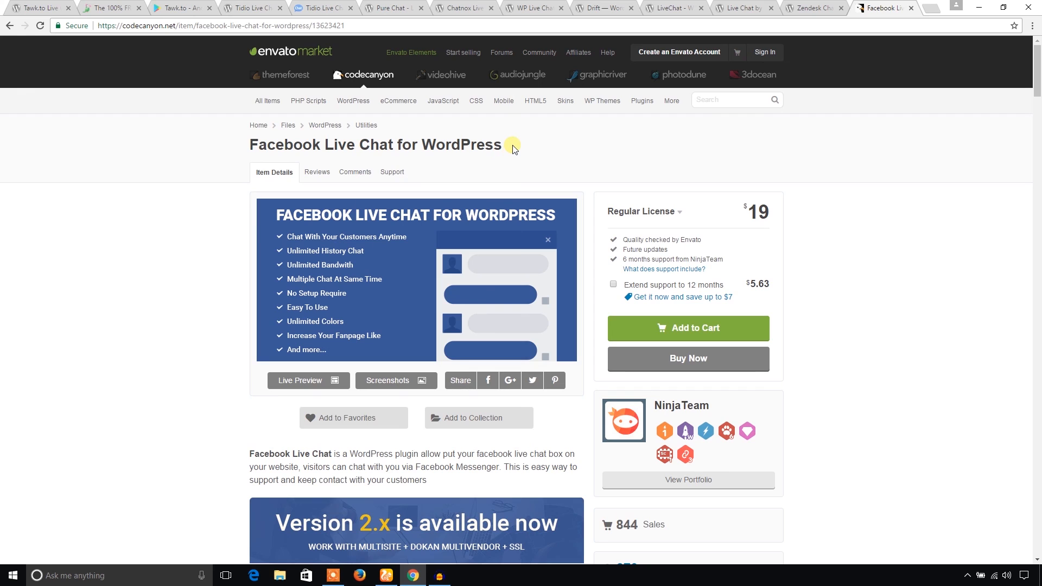
pyautogui.moveTo(275, 163)
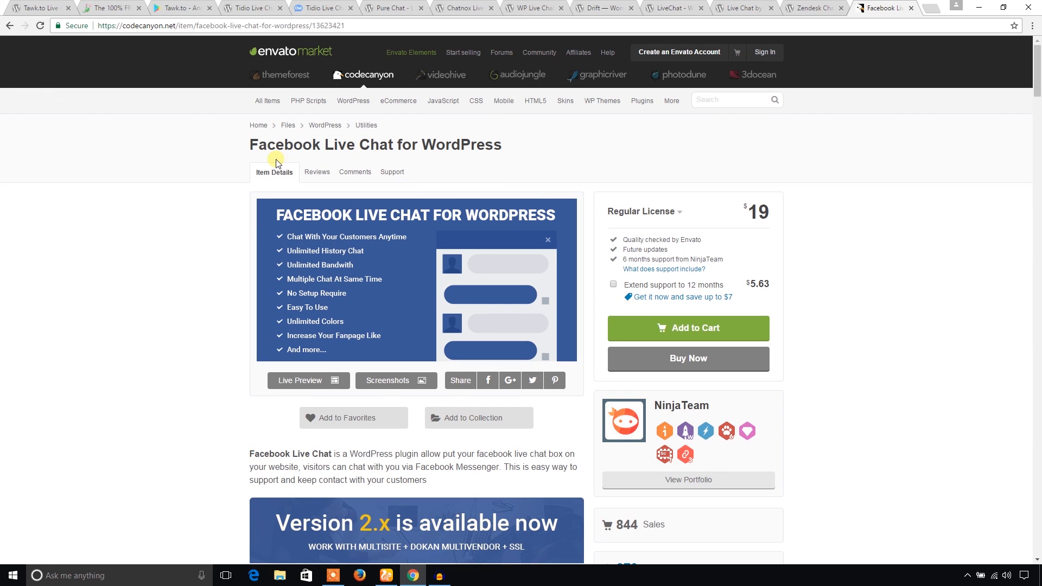
pyautogui.moveTo(244, 149)
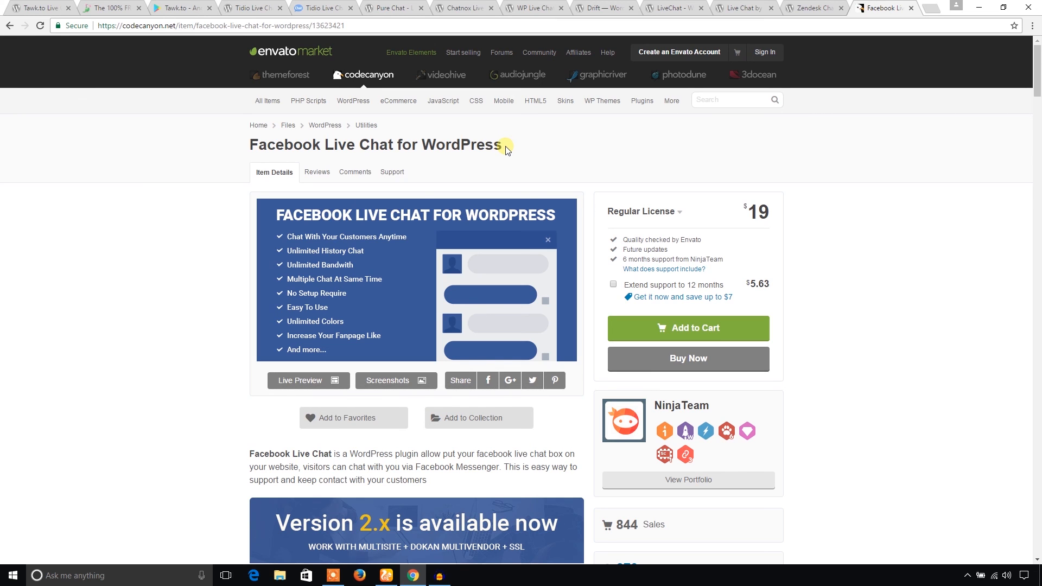
pyautogui.scroll(-3)
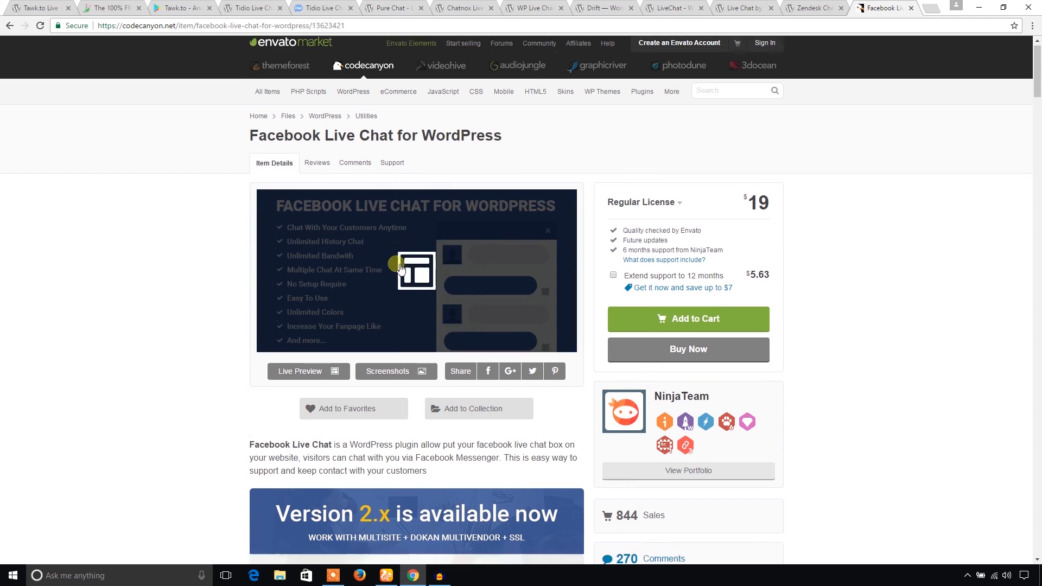
pyautogui.scroll(-3)
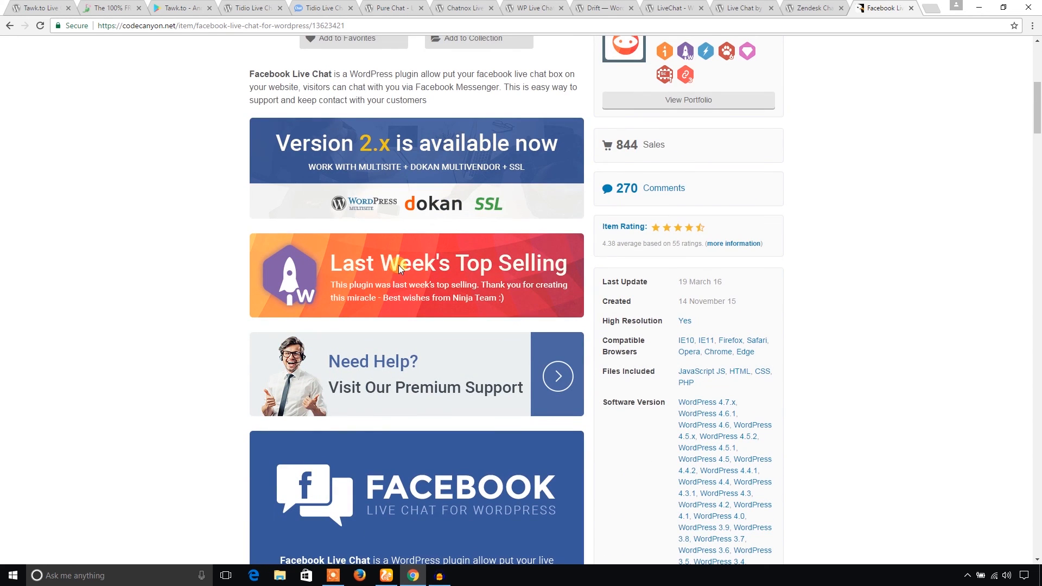
pyautogui.scroll(-3)
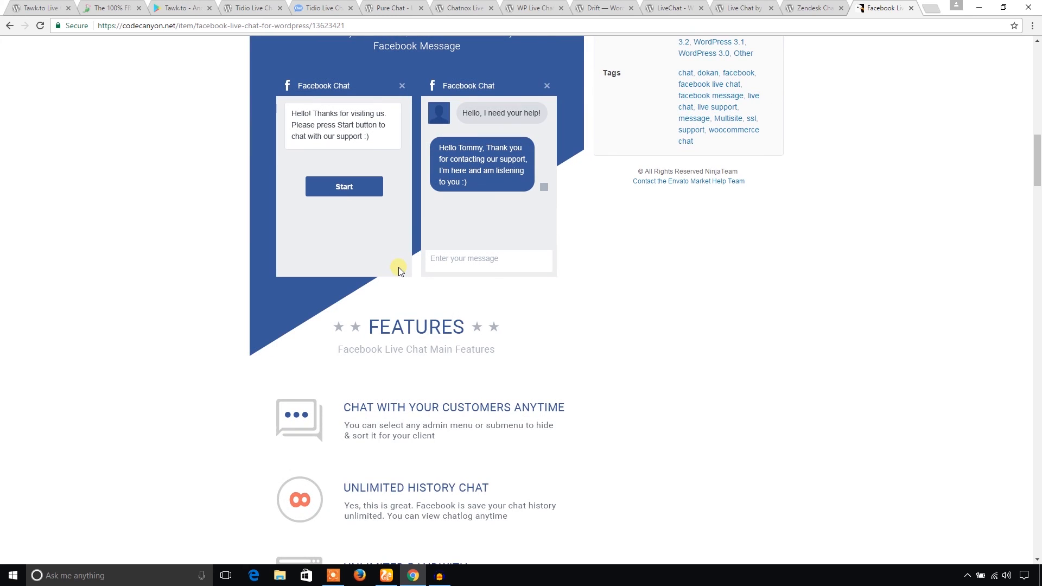